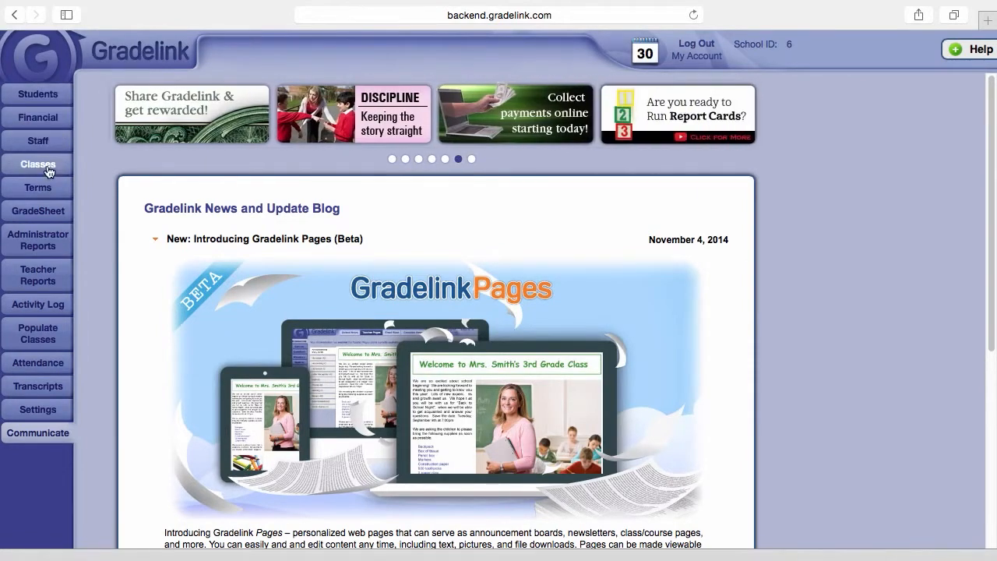
# Show the Add Class standards settings from the Classes page.
pyautogui.click(37, 164)
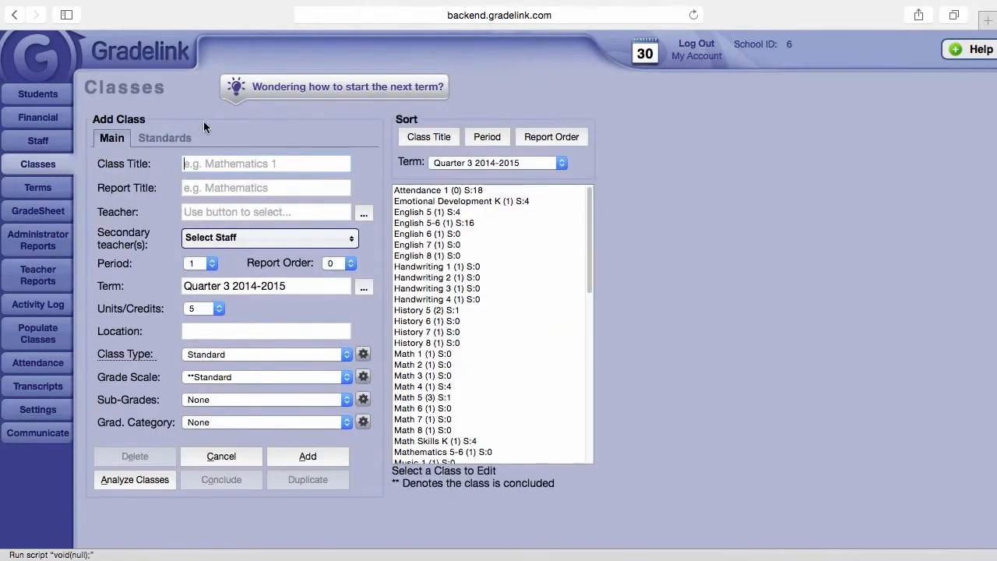
pyautogui.moveTo(196, 137)
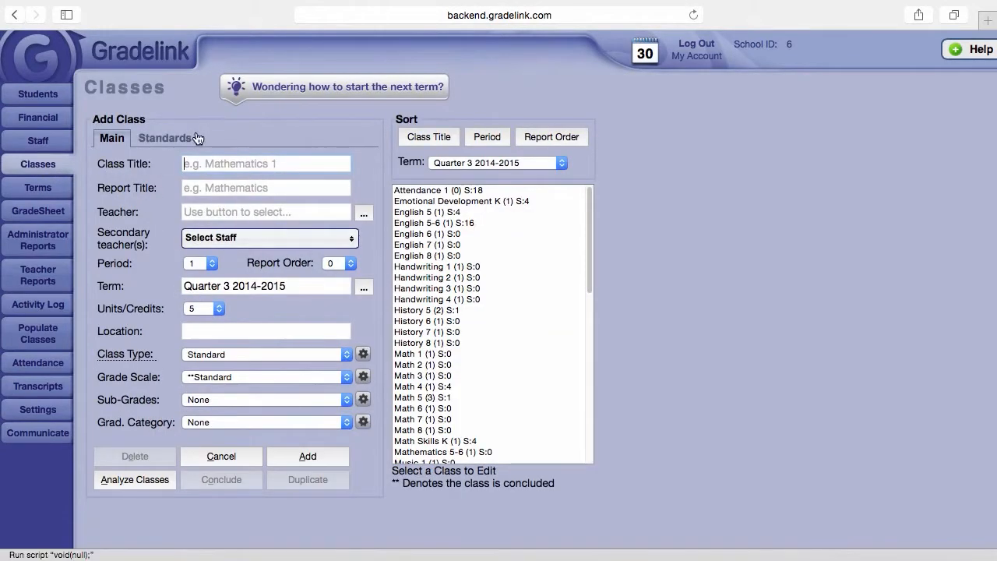
pyautogui.moveTo(179, 125)
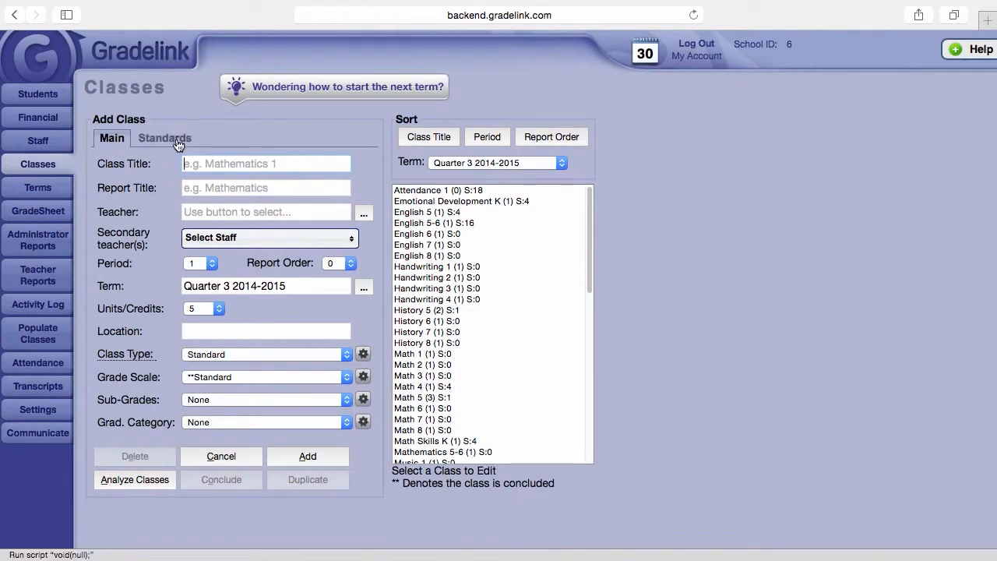
pyautogui.click(163, 137)
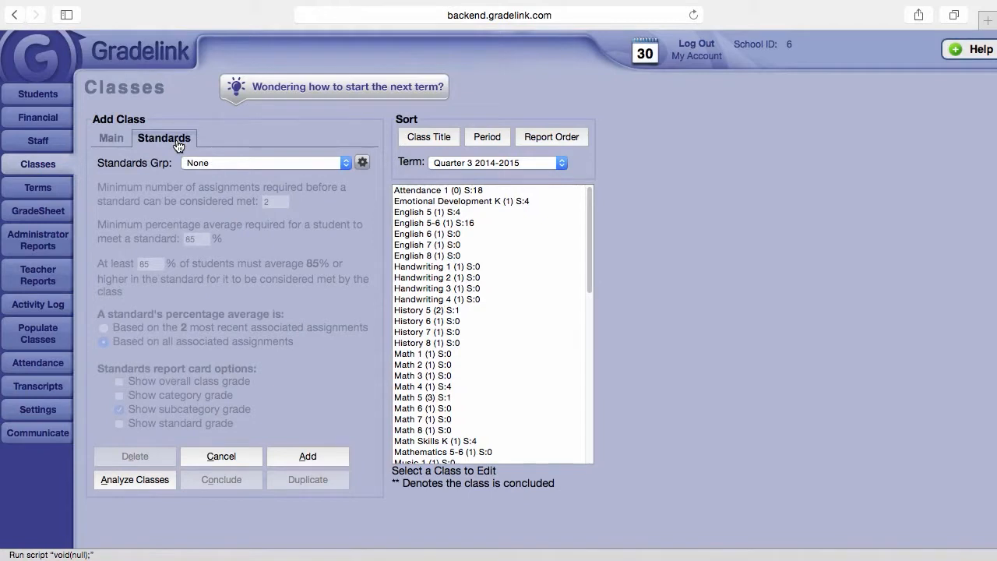
pyautogui.moveTo(204, 148)
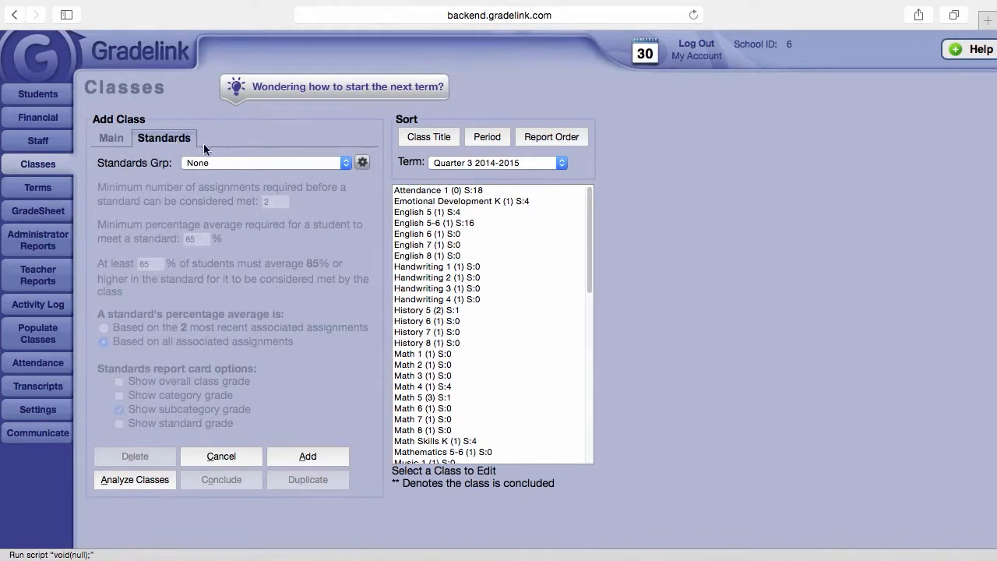
pyautogui.moveTo(337, 184)
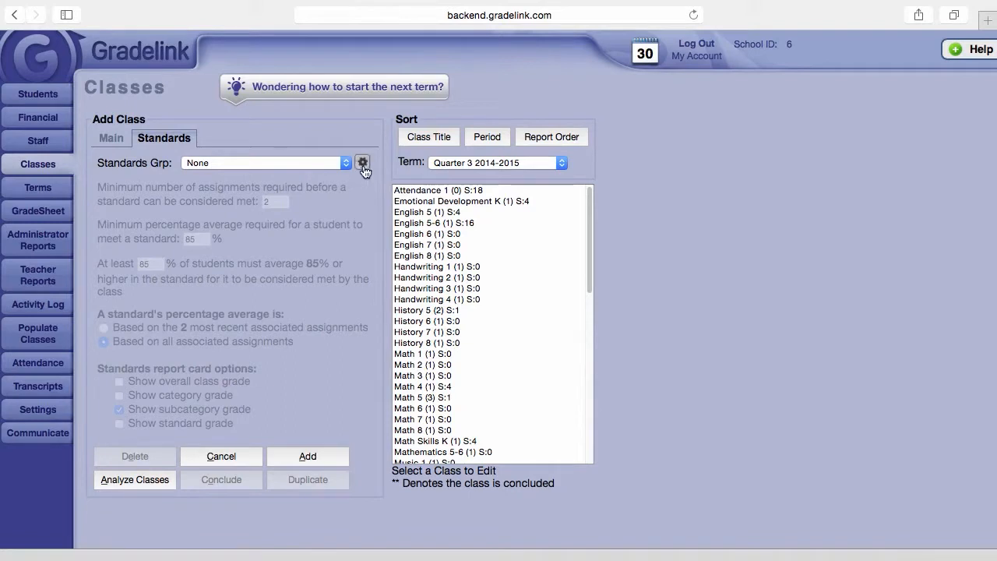
pyautogui.moveTo(362, 163)
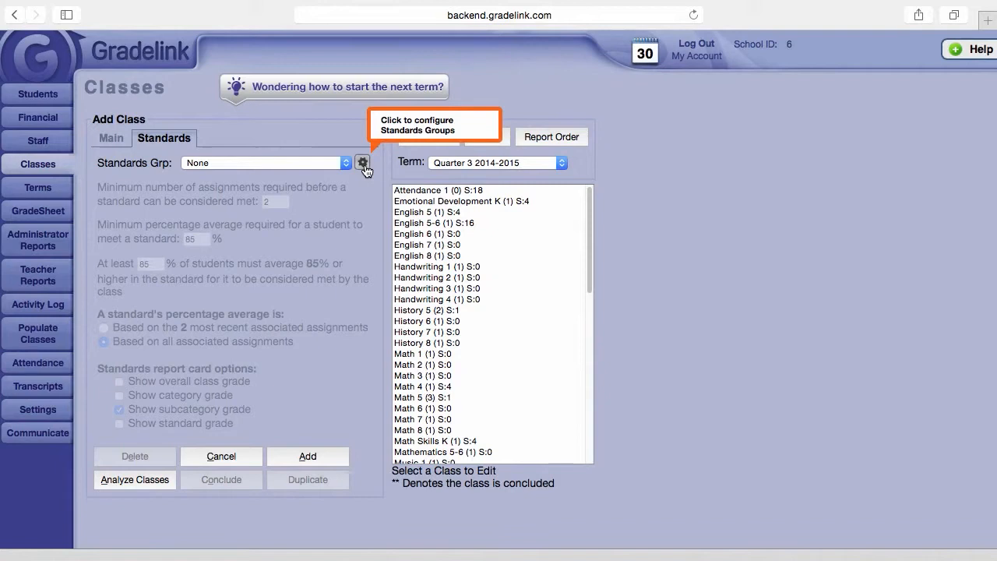
# Create and save a new standards group named 'Math 1' via the Standards Grp gear.
pyautogui.click(362, 164)
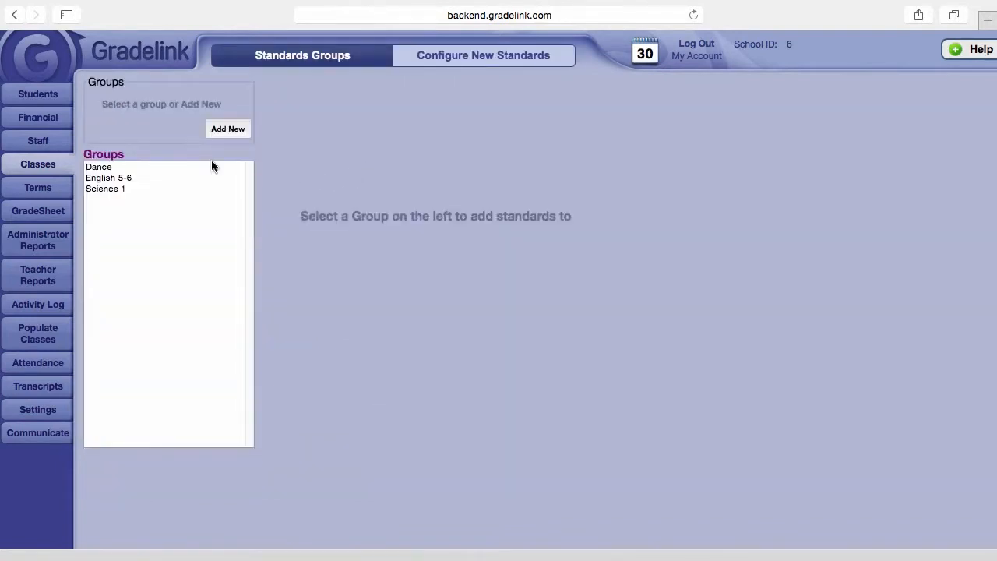
pyautogui.moveTo(224, 153)
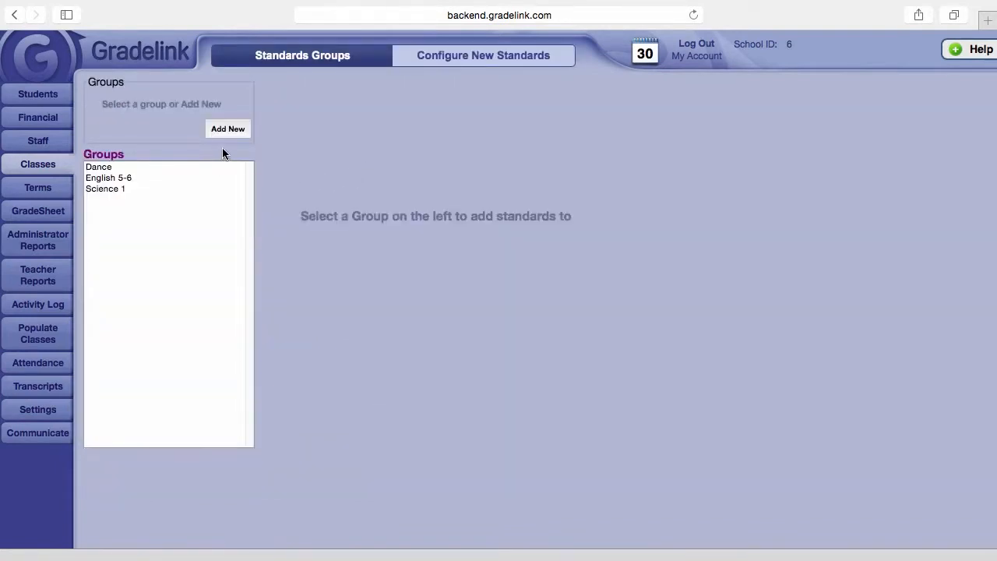
pyautogui.click(228, 128)
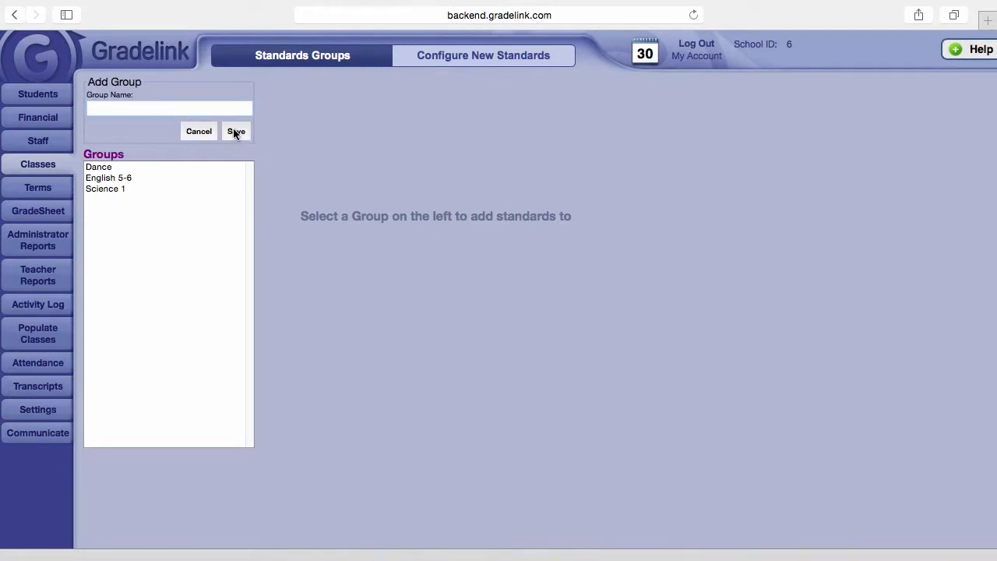
pyautogui.click(168, 109)
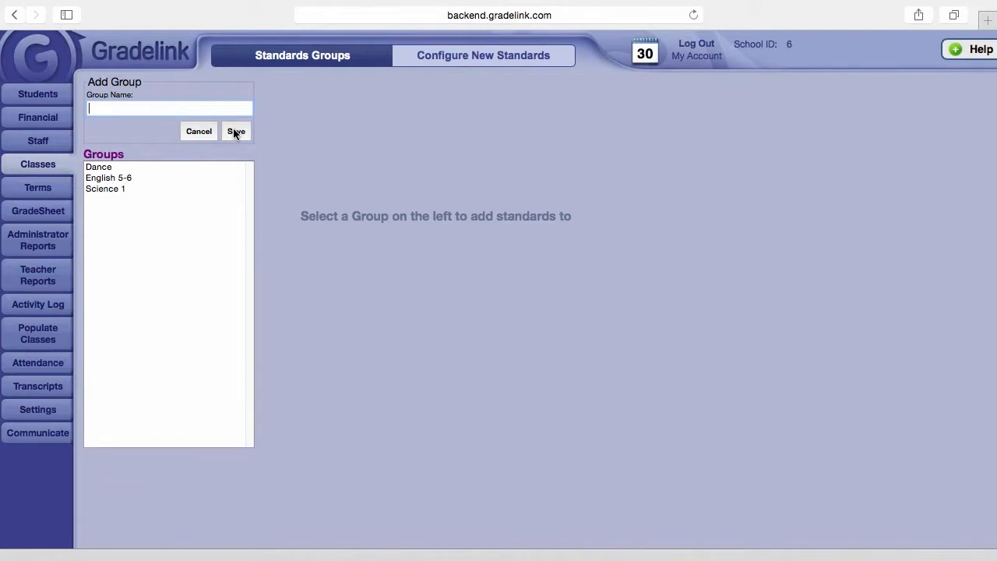
pyautogui.write('Math')
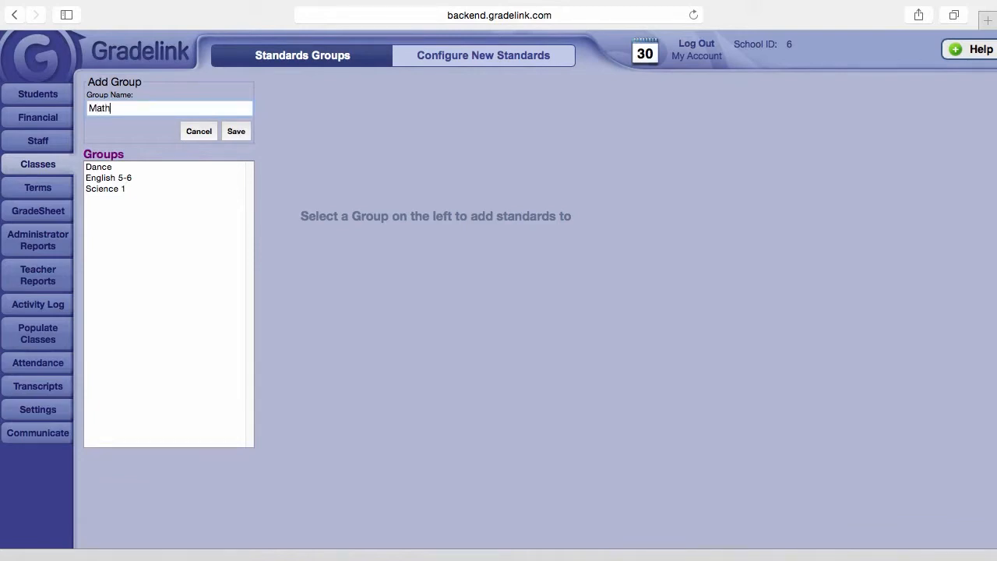
pyautogui.write('1')
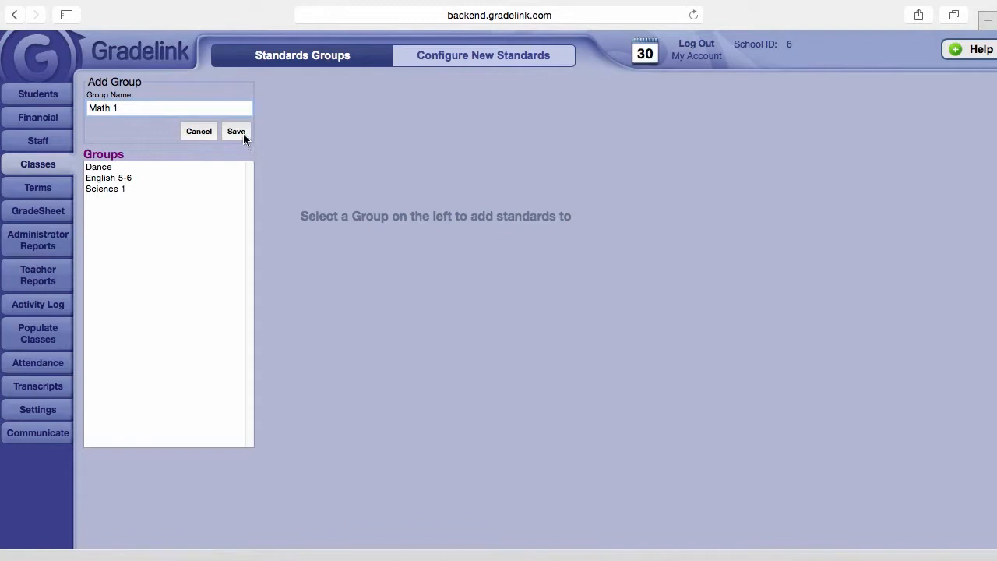
pyautogui.click(236, 131)
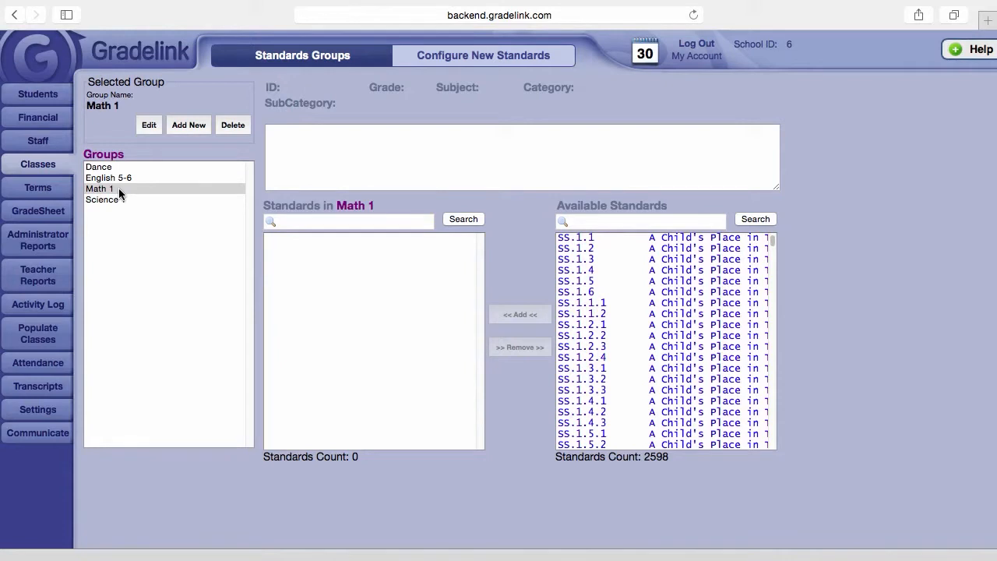
# Select the Math 1 group and search Available Standards for 'geom'.
pyautogui.click(99, 189)
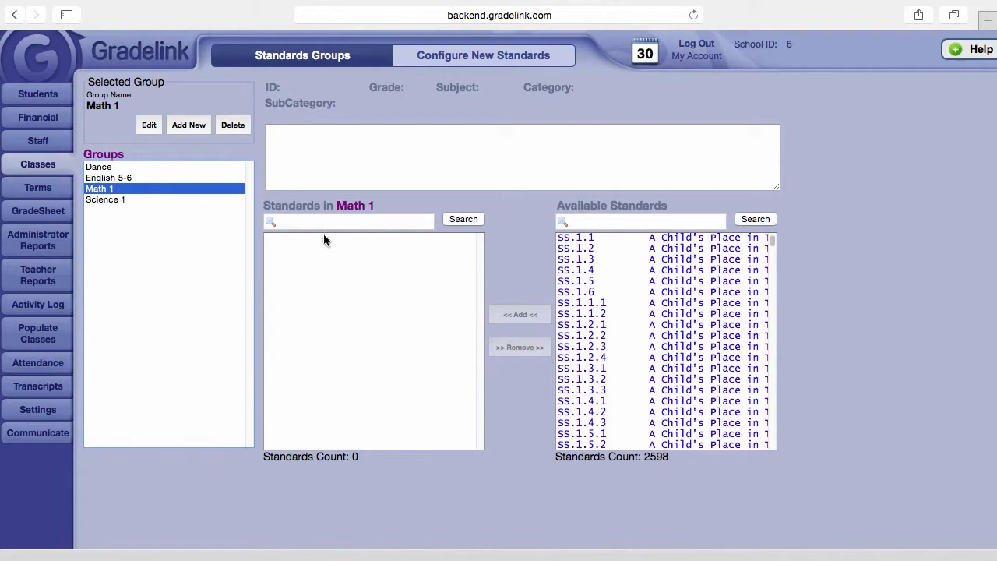
pyautogui.moveTo(651, 242)
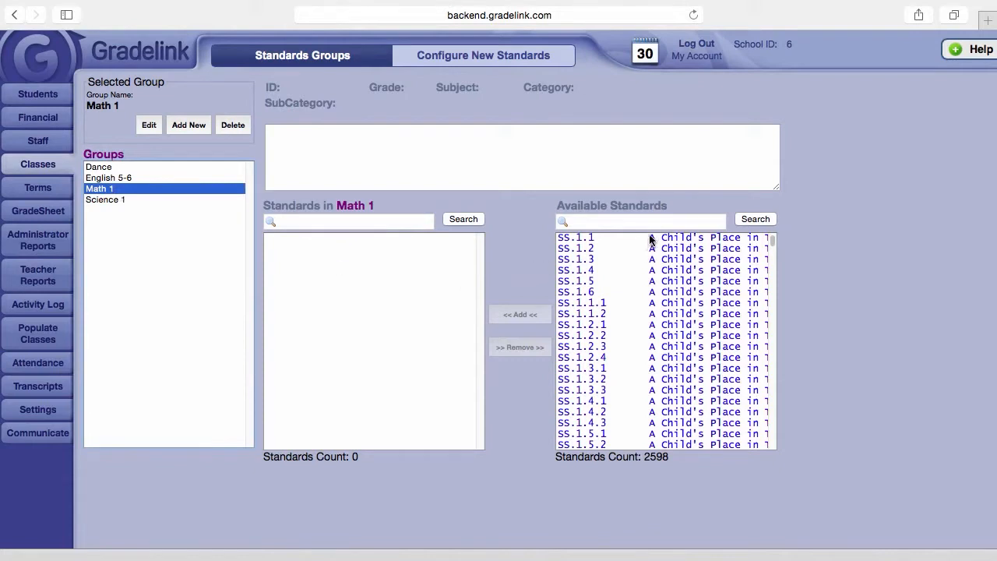
pyautogui.moveTo(651, 225)
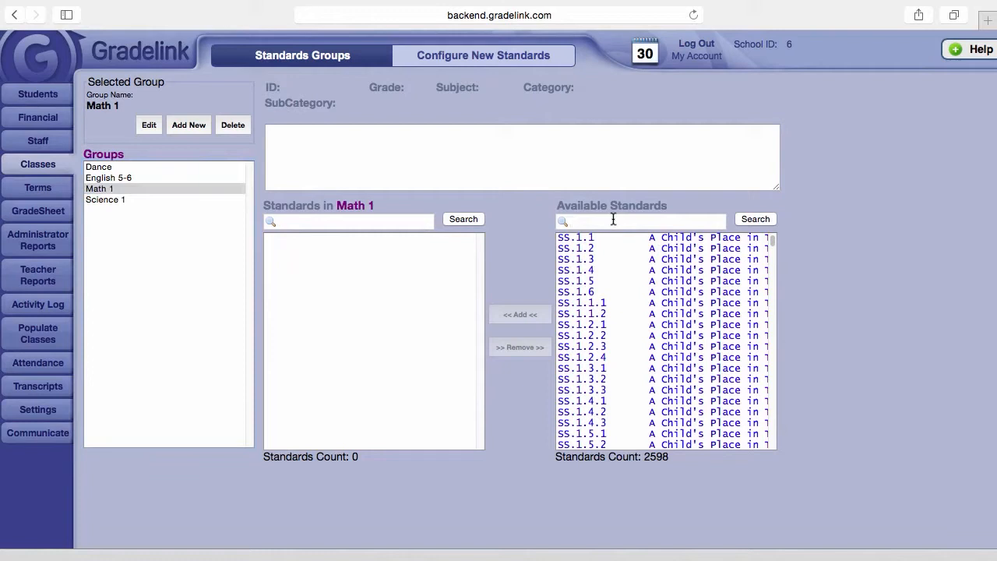
pyautogui.write('geom')
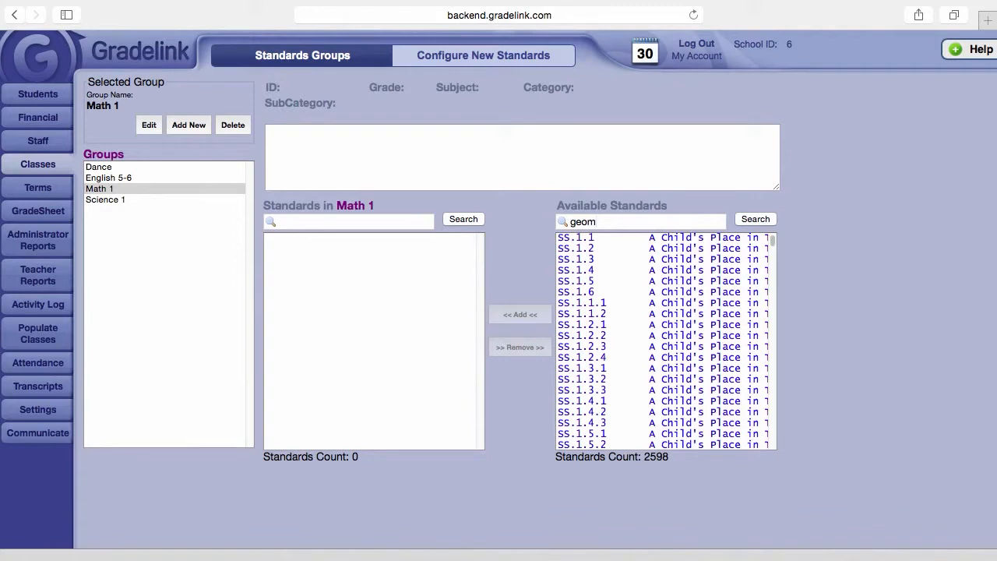
# Add 1.G.1, 1.MD.1 and, after searching 'number', 1.NBT.1 to Math 1.
pyautogui.click(754, 219)
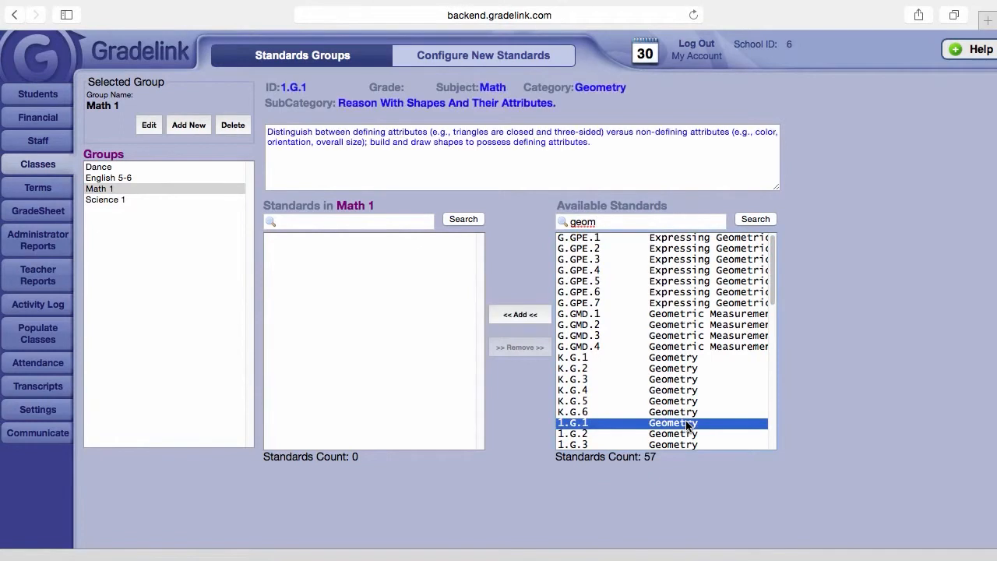
pyautogui.click(520, 315)
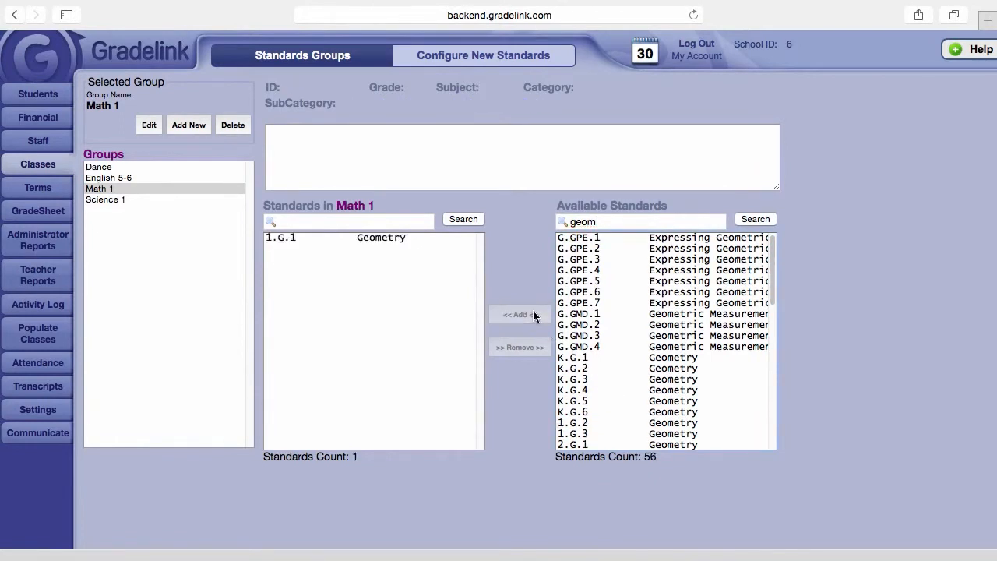
pyautogui.moveTo(631, 222)
pyautogui.write('measure')
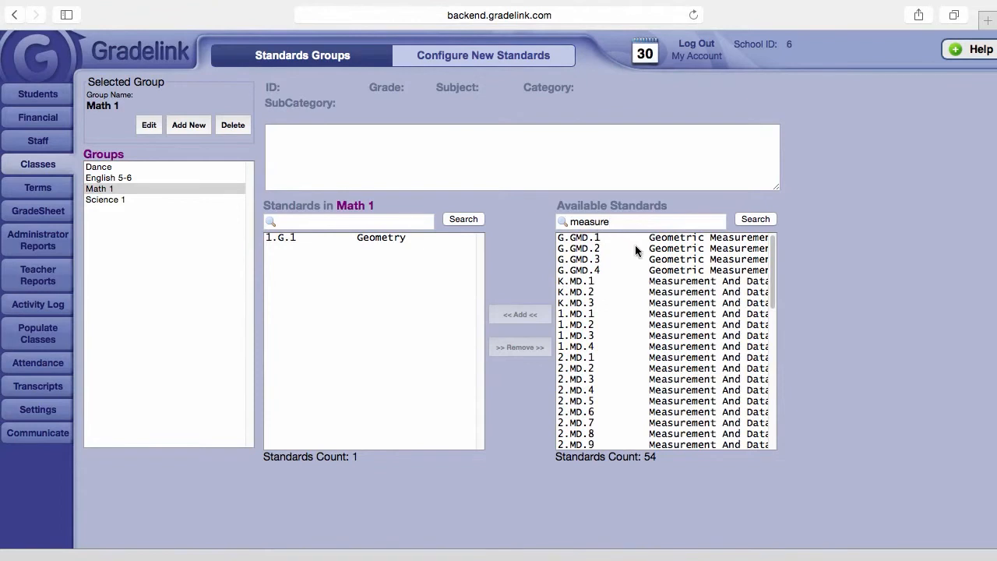
pyautogui.moveTo(671, 318)
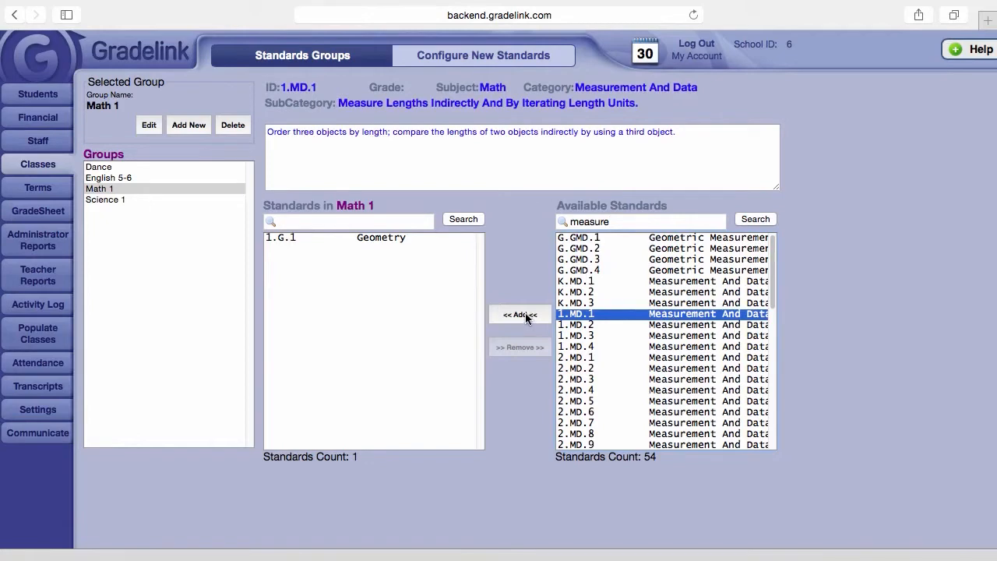
pyautogui.click(521, 315)
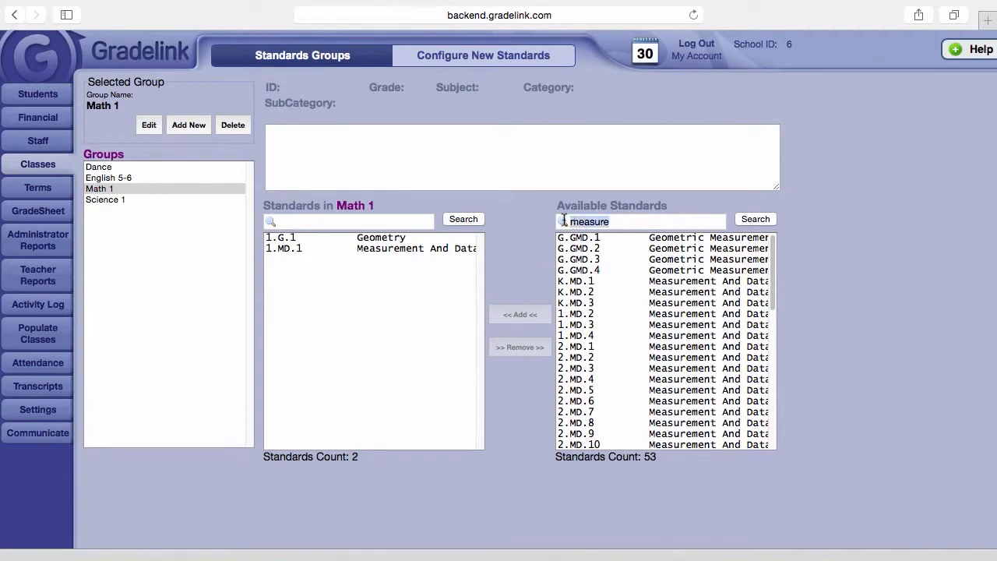
pyautogui.write('number')
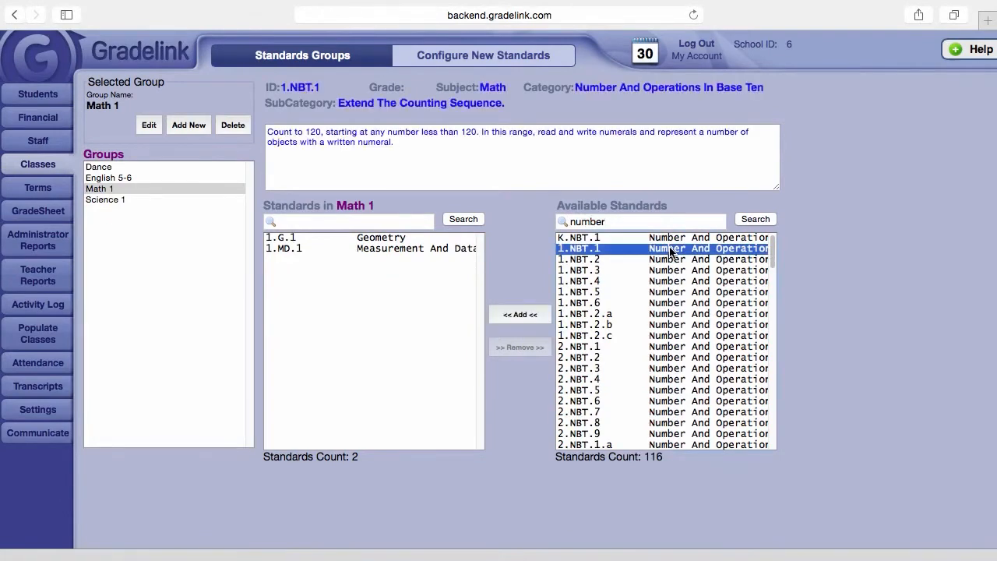
pyautogui.click(521, 315)
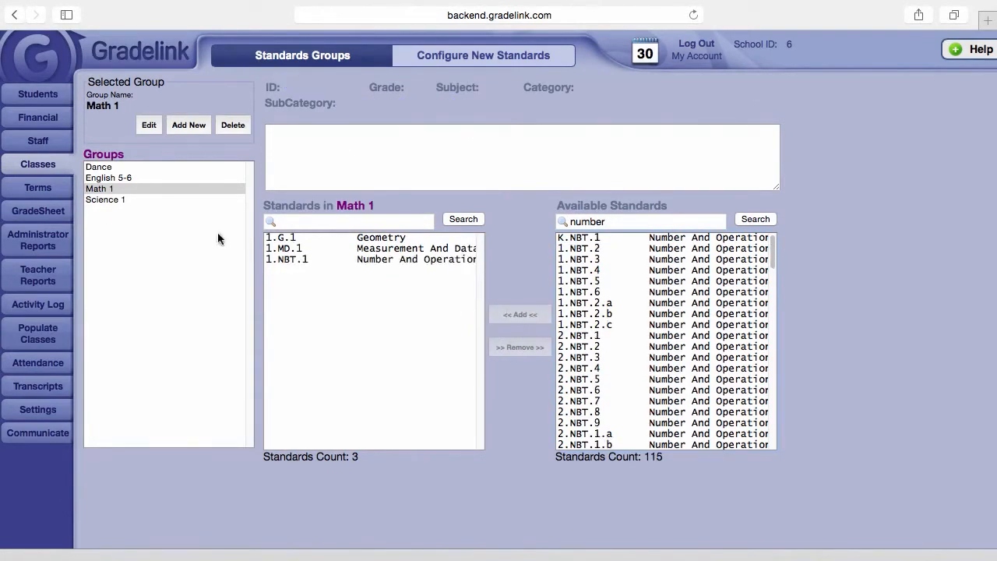
pyautogui.moveTo(324, 240)
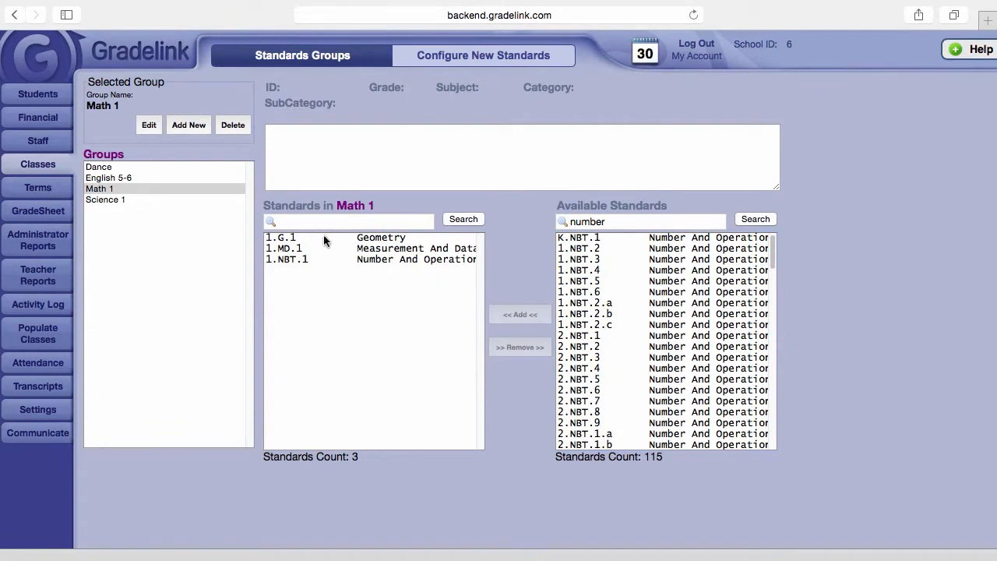
pyautogui.moveTo(325, 240)
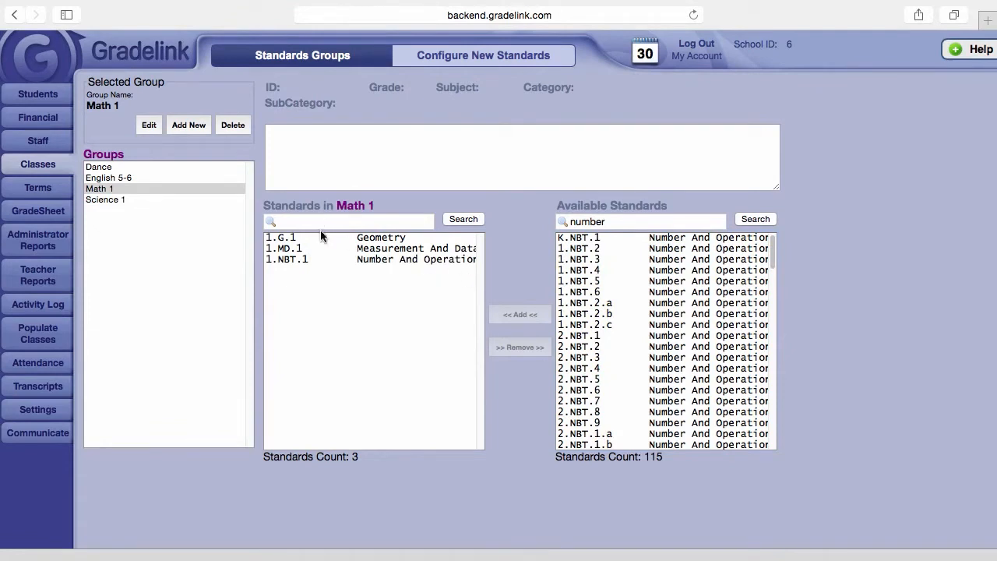
pyautogui.moveTo(326, 196)
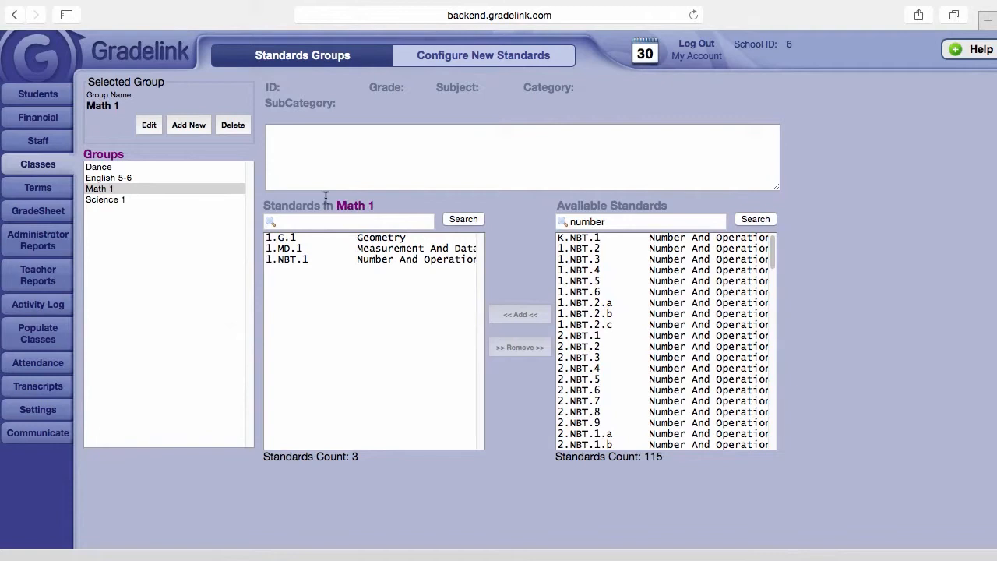
pyautogui.moveTo(395, 172)
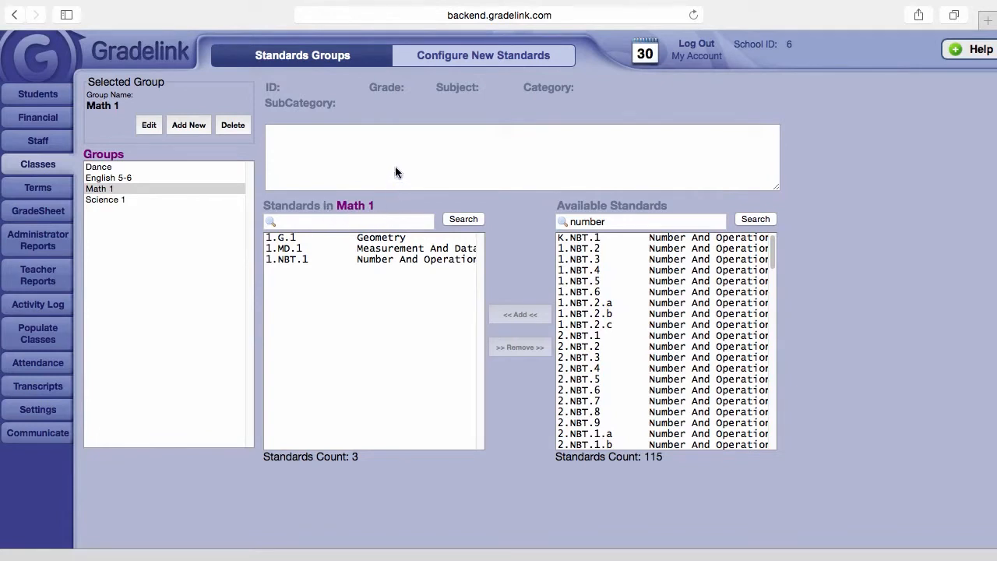
pyautogui.moveTo(480, 159)
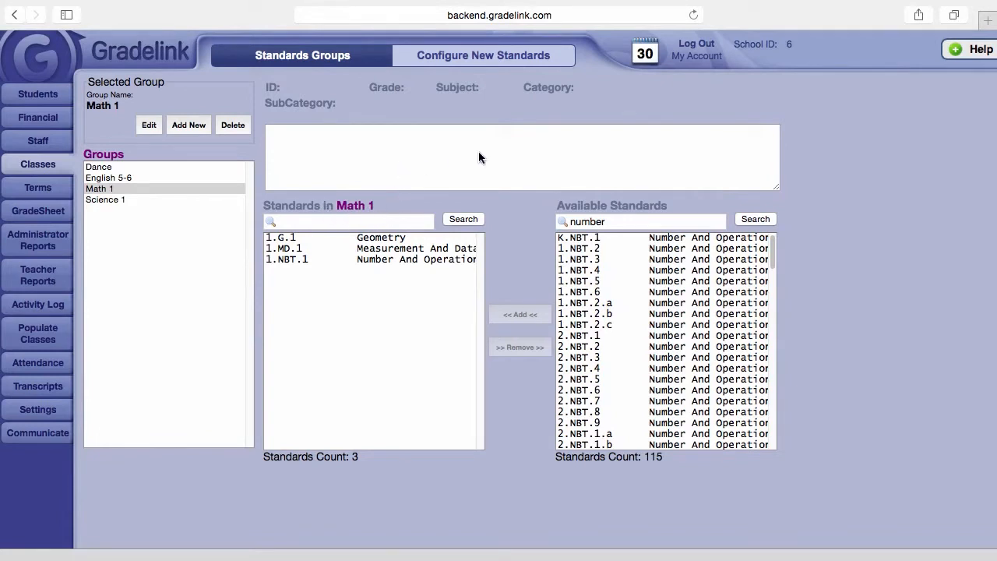
pyautogui.moveTo(542, 153)
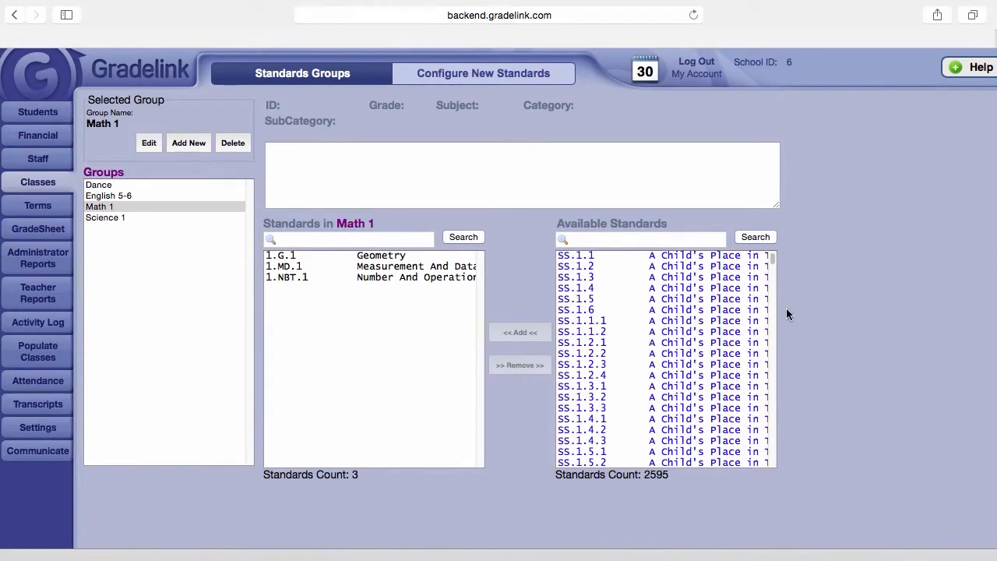
pyautogui.moveTo(747, 303)
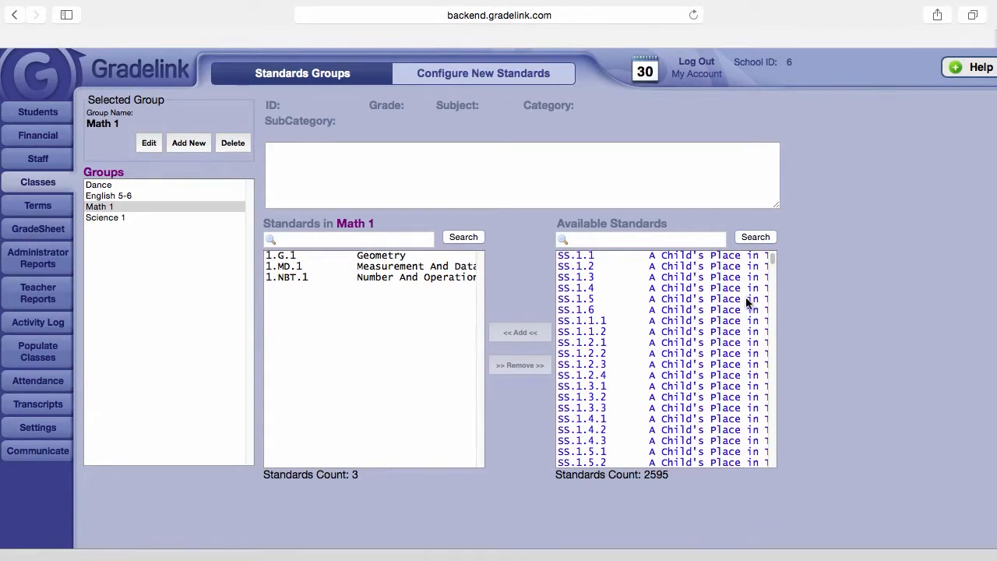
pyautogui.moveTo(710, 306)
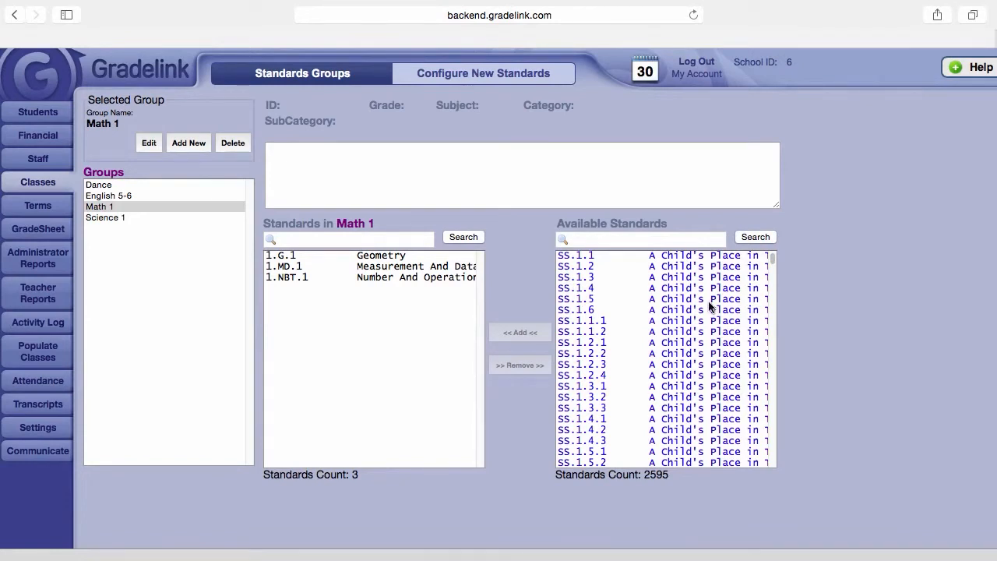
# Select SS.1.6, SS.1.2.3, SS.1.4.1 and SS.1.5.1 and add them to Math 1.
pyautogui.click(662, 299)
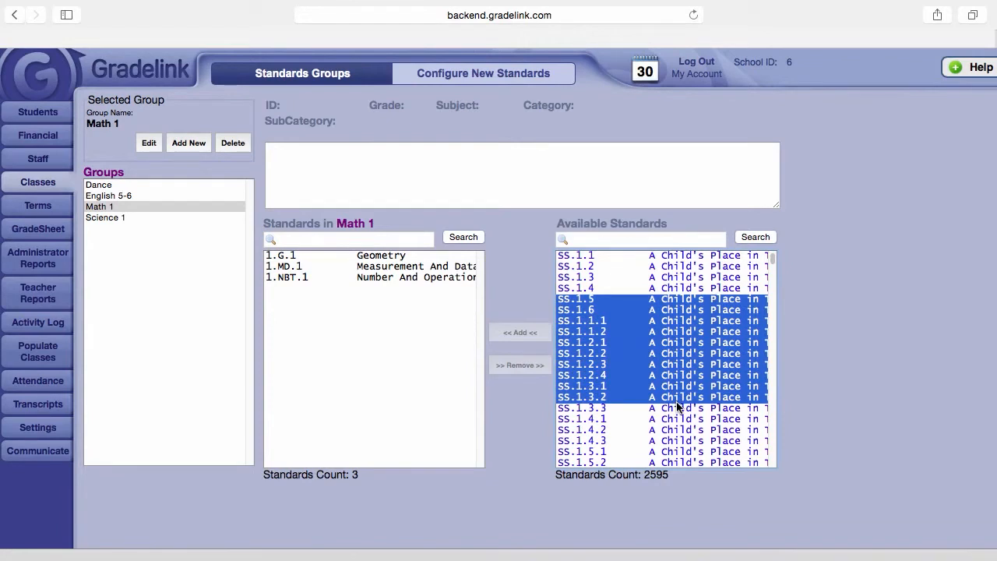
pyautogui.click(581, 409)
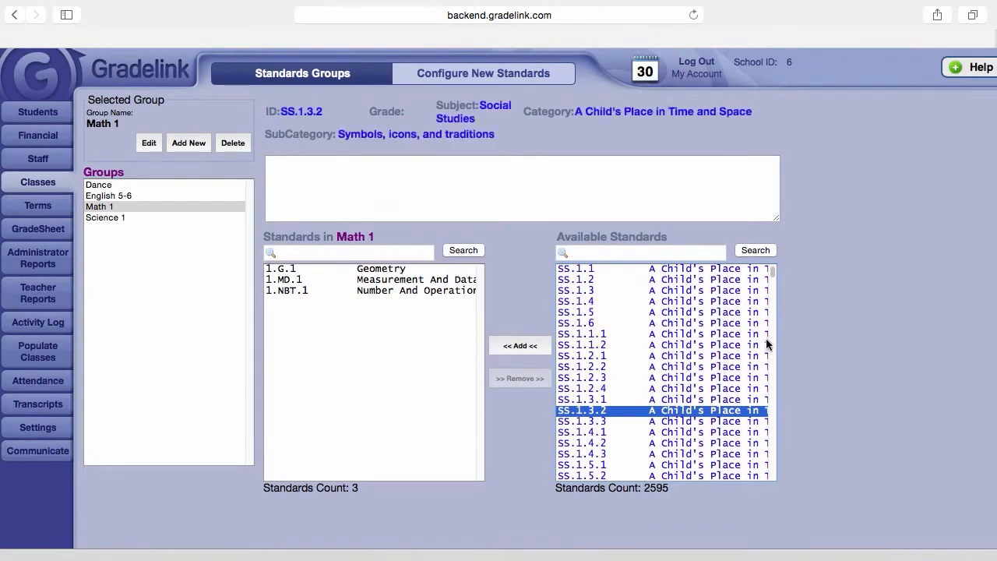
pyautogui.moveTo(730, 321)
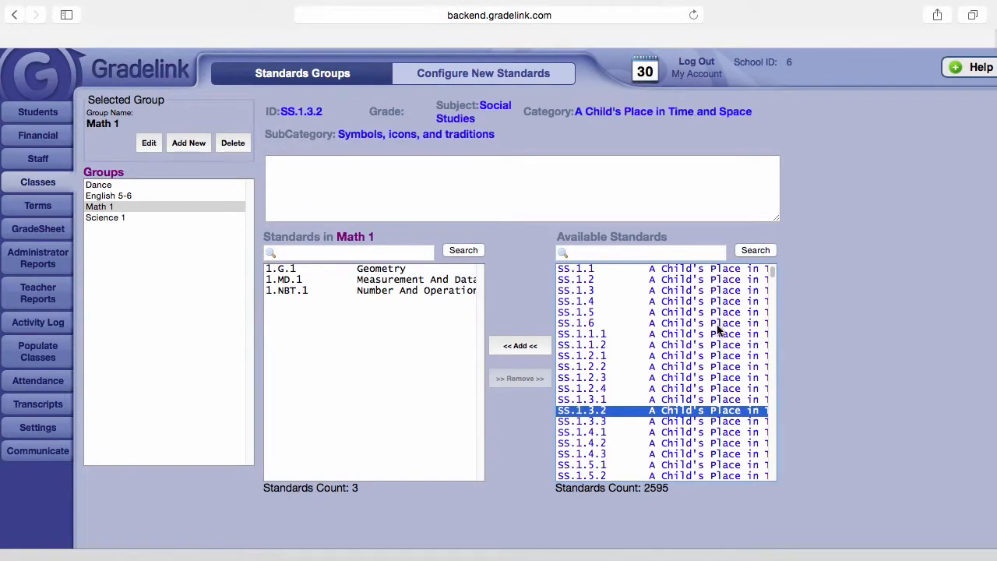
pyautogui.moveTo(692, 322)
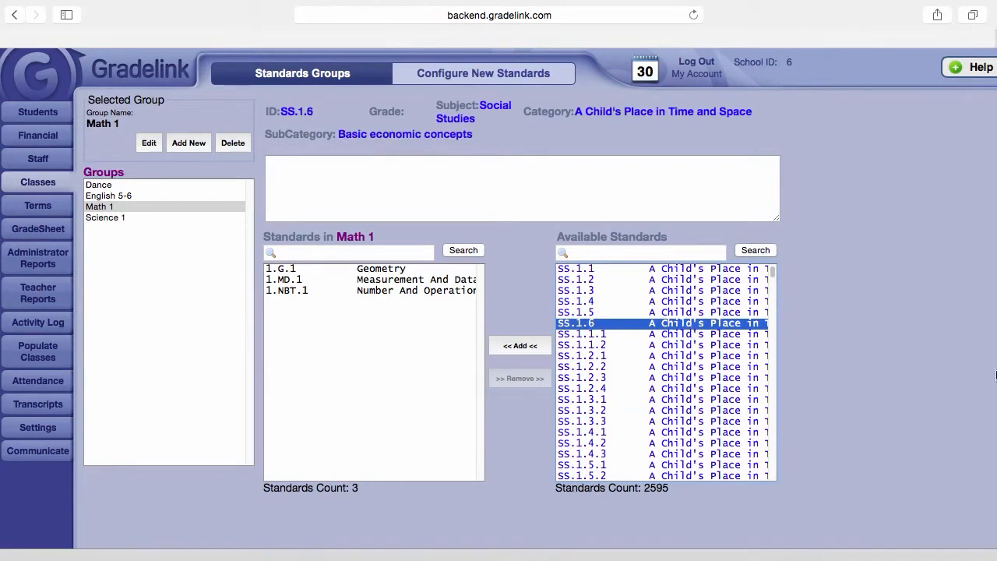
pyautogui.moveTo(991, 374)
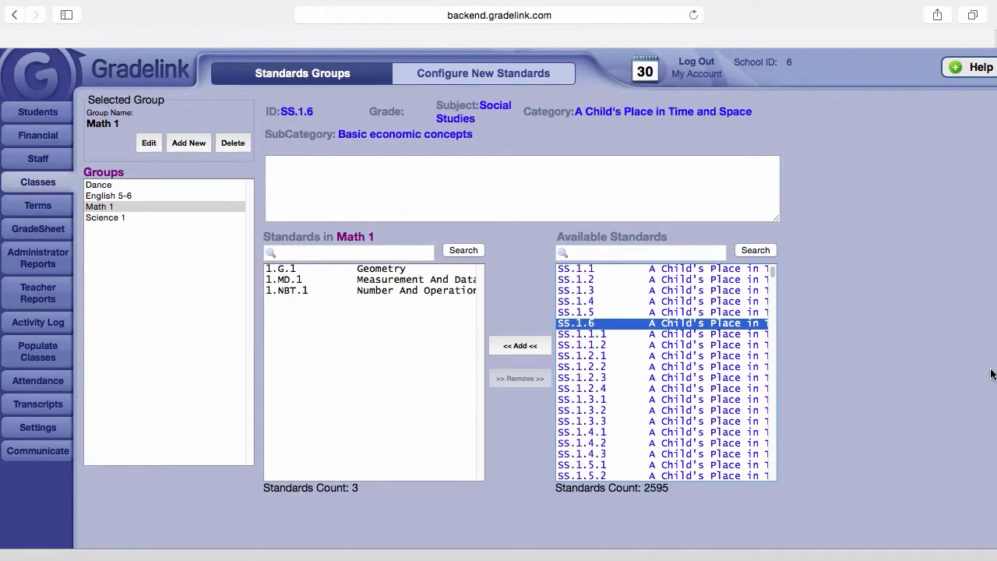
pyautogui.moveTo(709, 436)
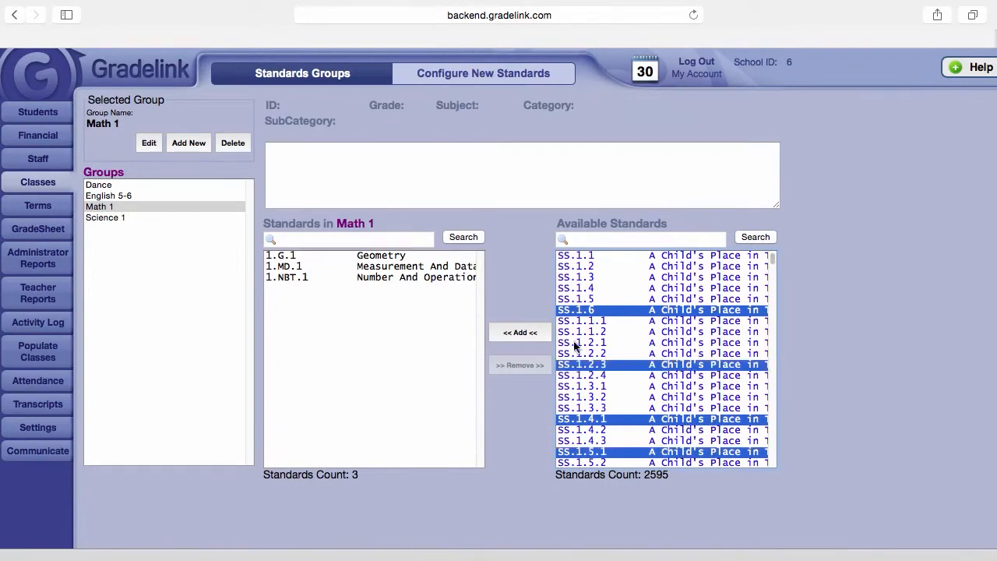
pyautogui.click(521, 332)
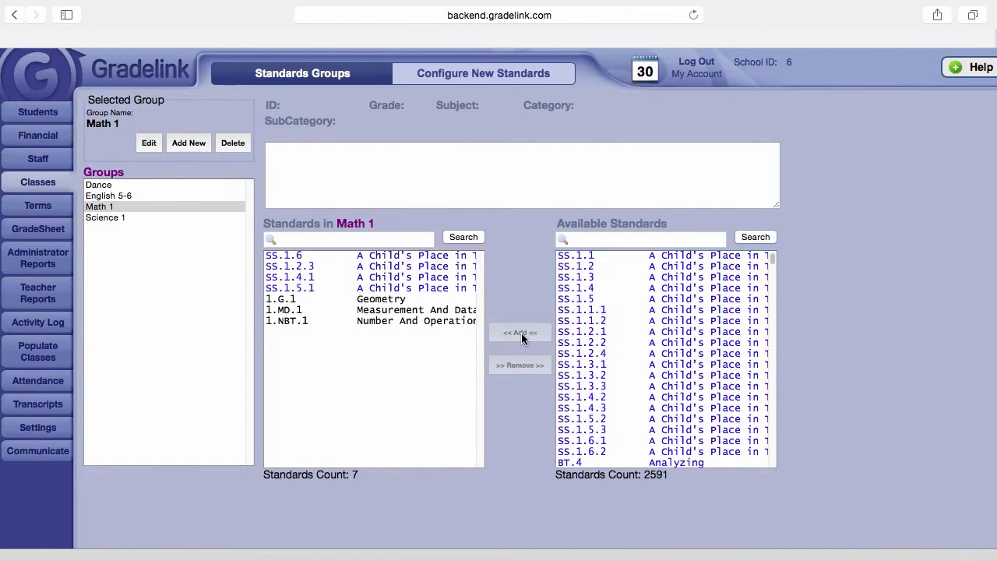
pyautogui.moveTo(358, 300)
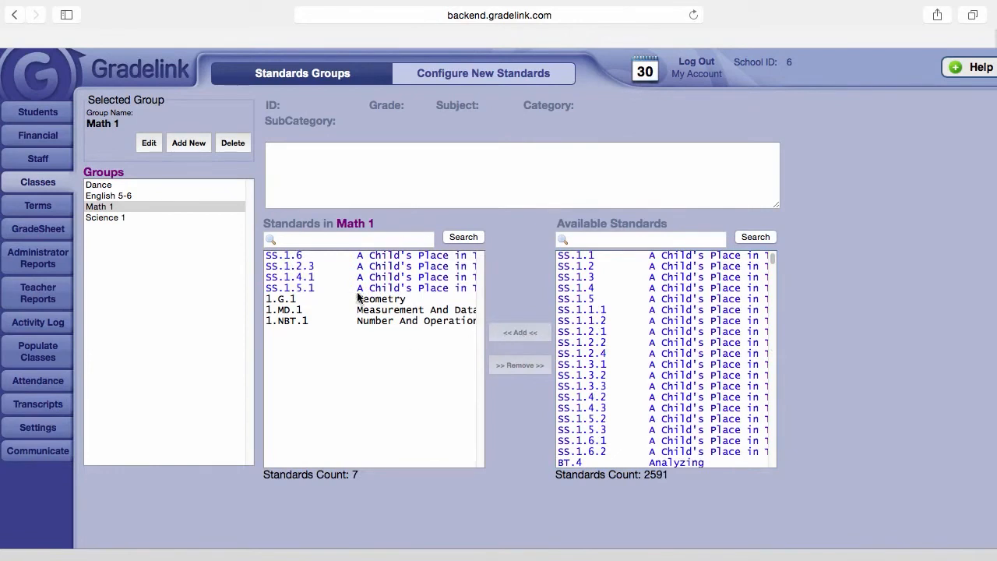
pyautogui.moveTo(732, 309)
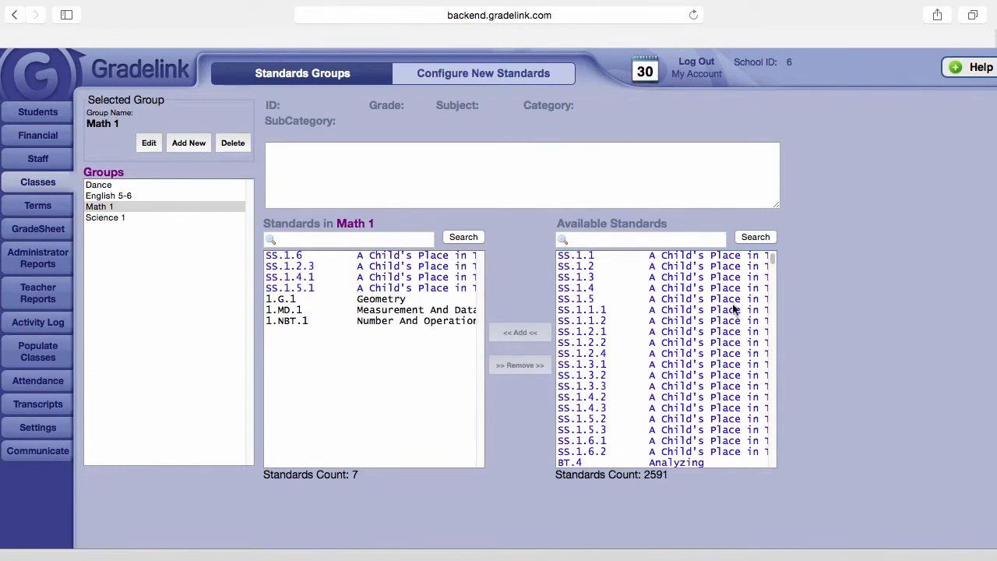
pyautogui.moveTo(773, 374)
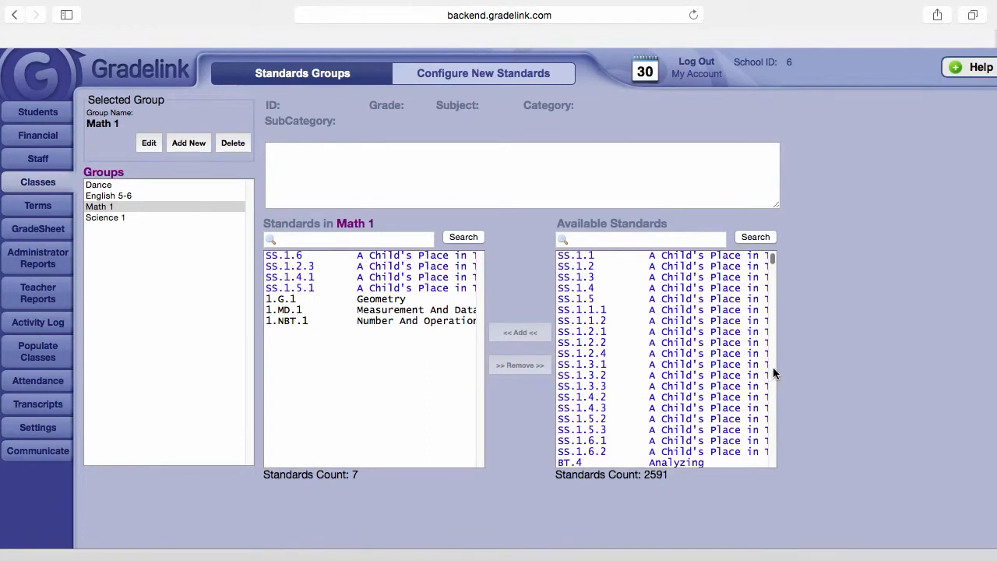
pyautogui.moveTo(733, 436)
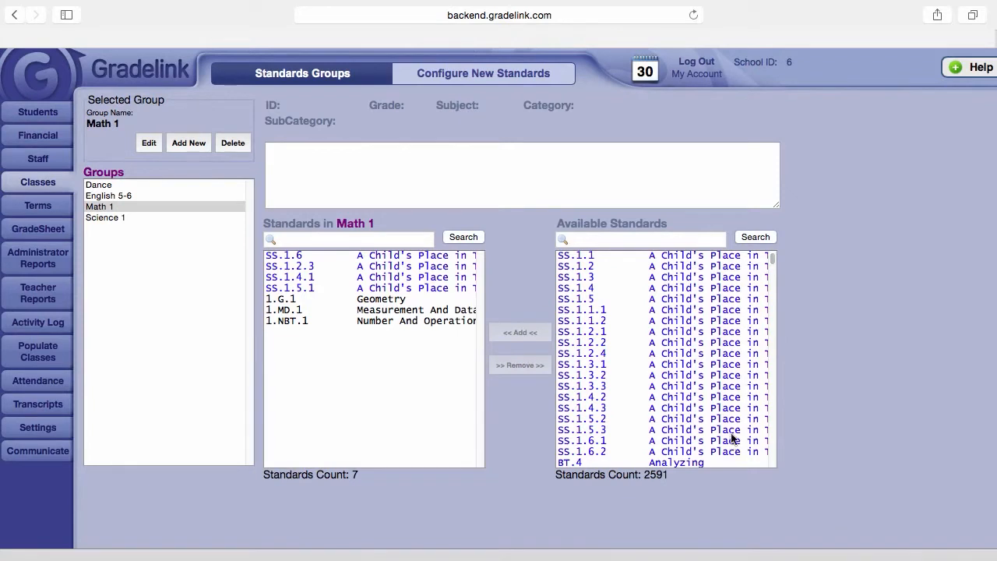
pyautogui.moveTo(701, 337)
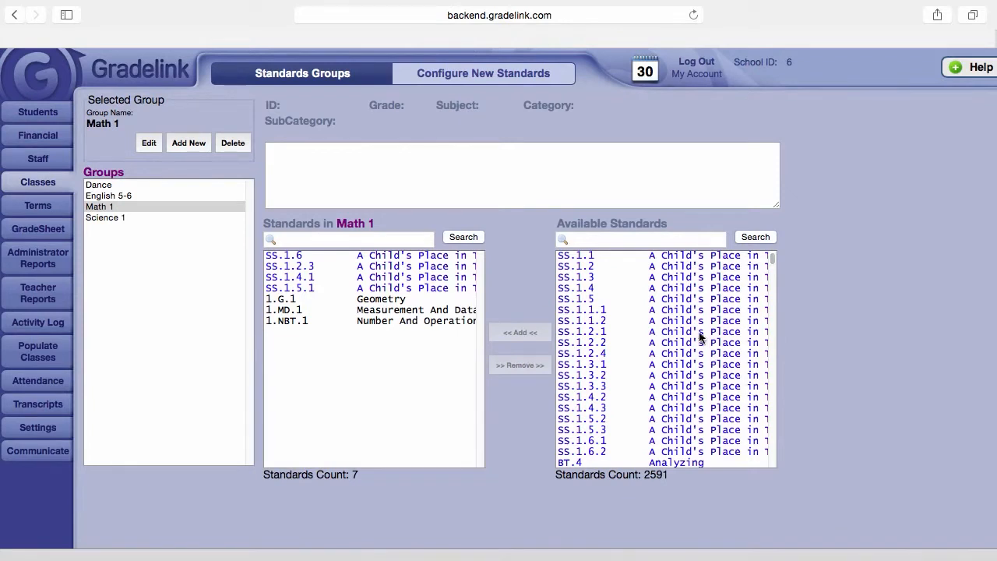
pyautogui.moveTo(698, 433)
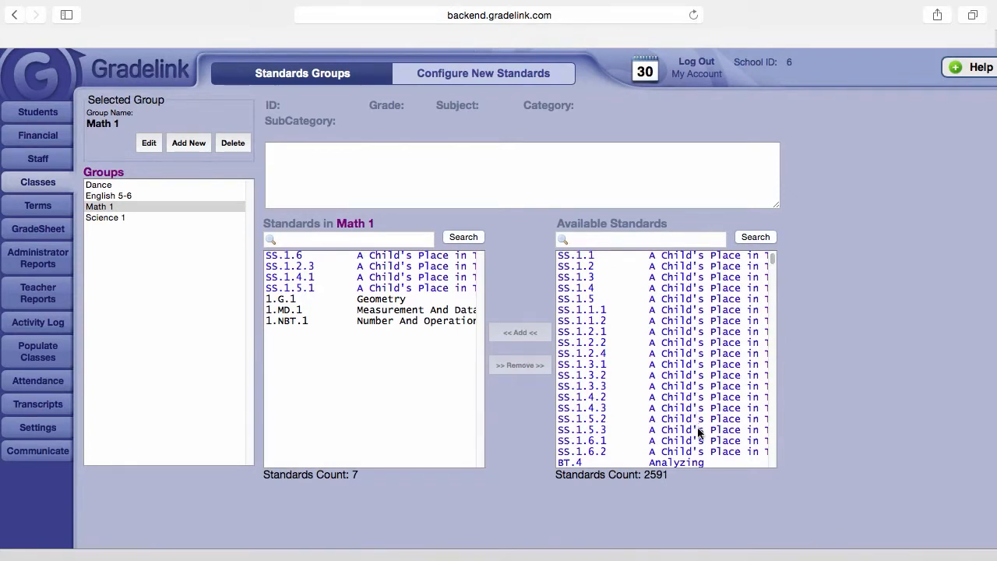
pyautogui.moveTo(678, 322)
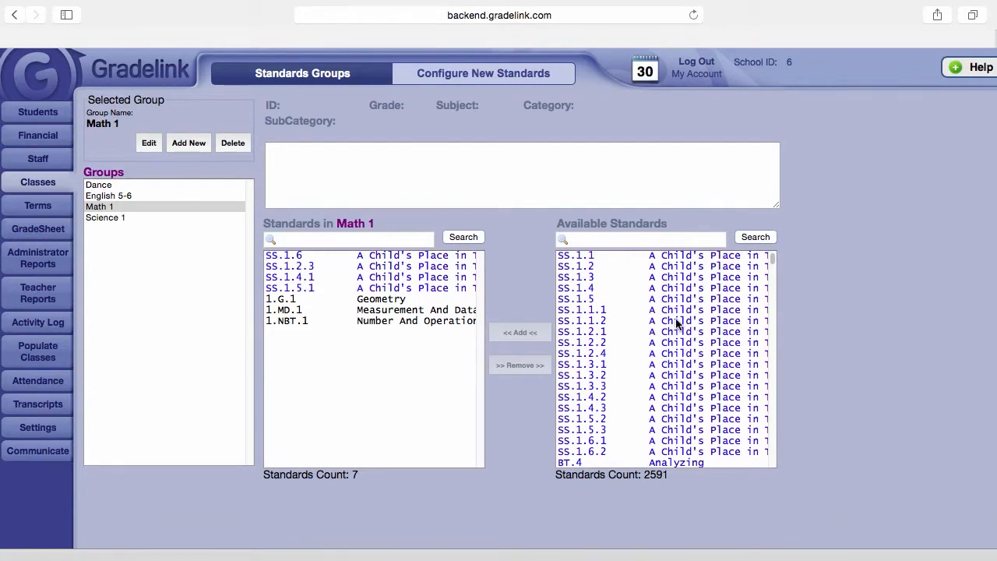
# Add the range SS.1.1.2 through SS.1.6.2 so Math 1 holds 20 standards.
pyautogui.click(657, 321)
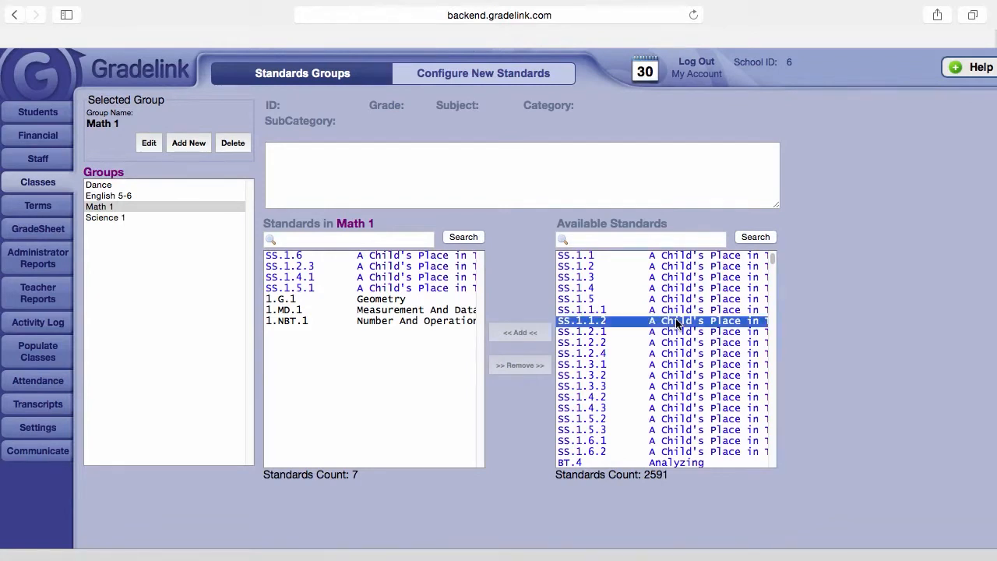
pyautogui.click(685, 439)
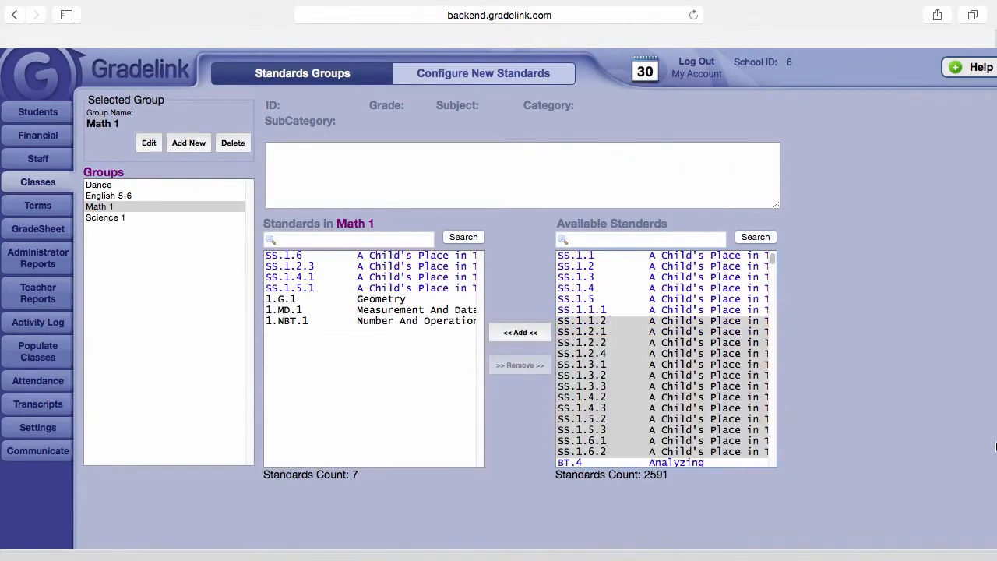
pyautogui.click(519, 331)
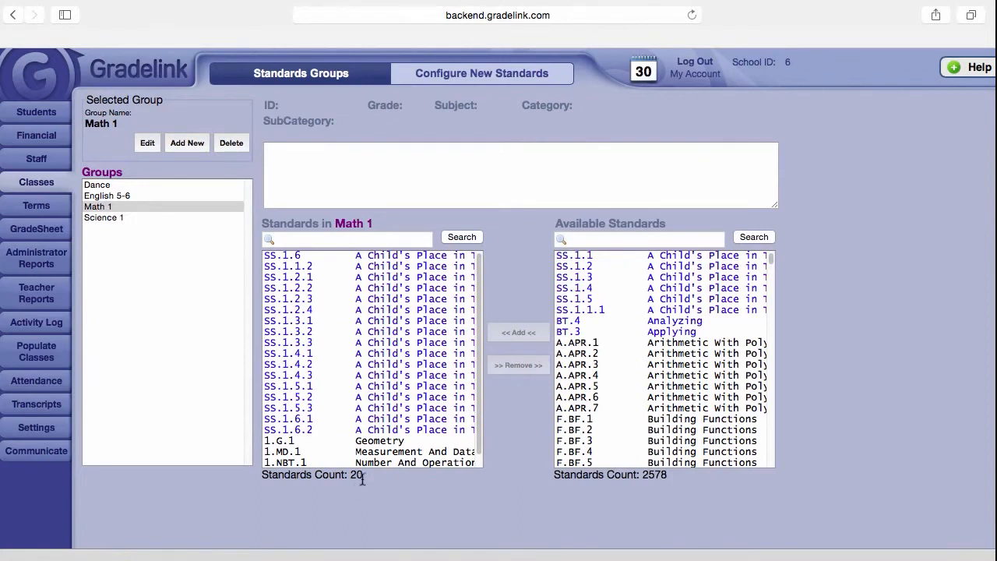
pyautogui.moveTo(491, 115)
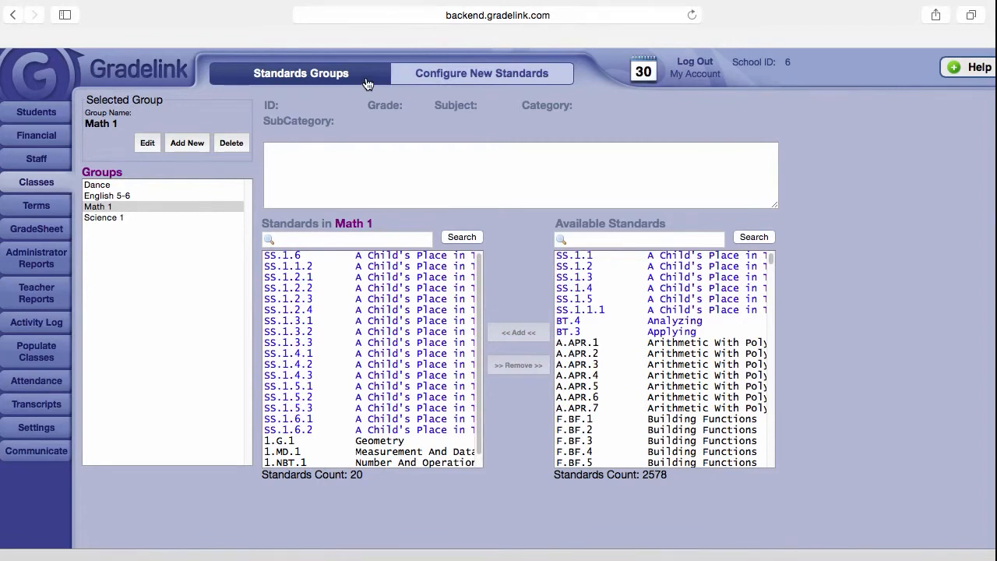
pyautogui.moveTo(453, 78)
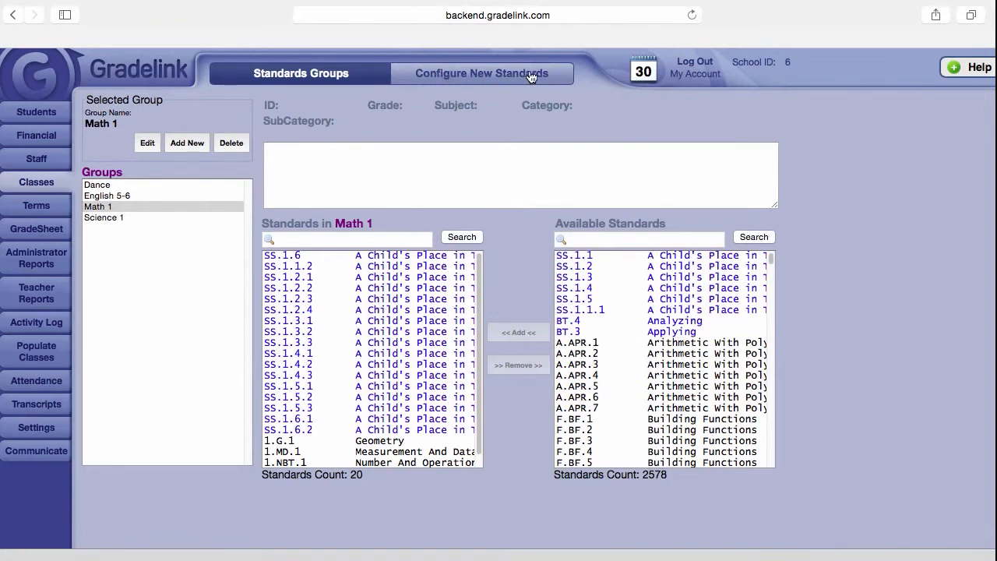
# Switch to the Configure New Standards form.
pyautogui.click(481, 73)
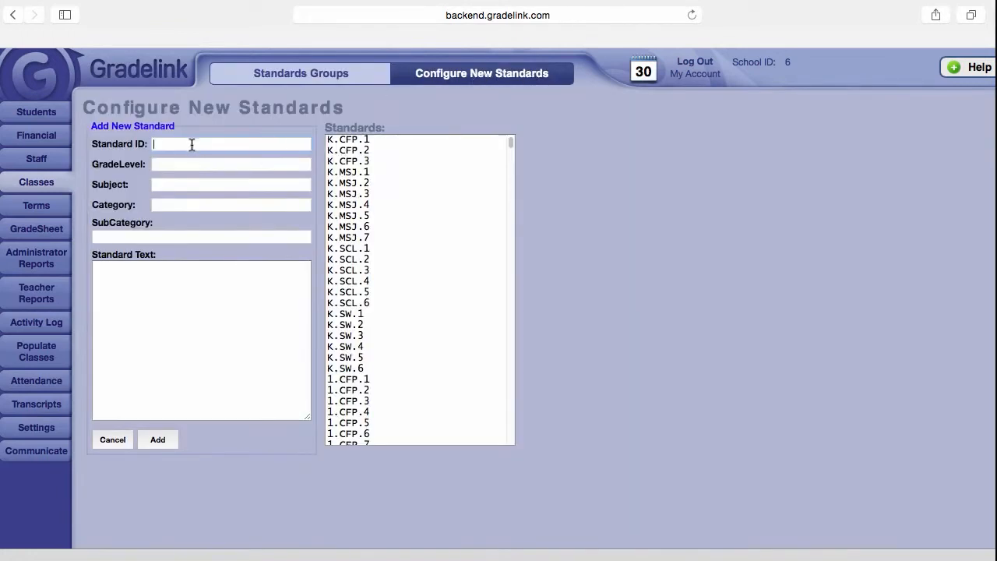
pyautogui.moveTo(196, 180)
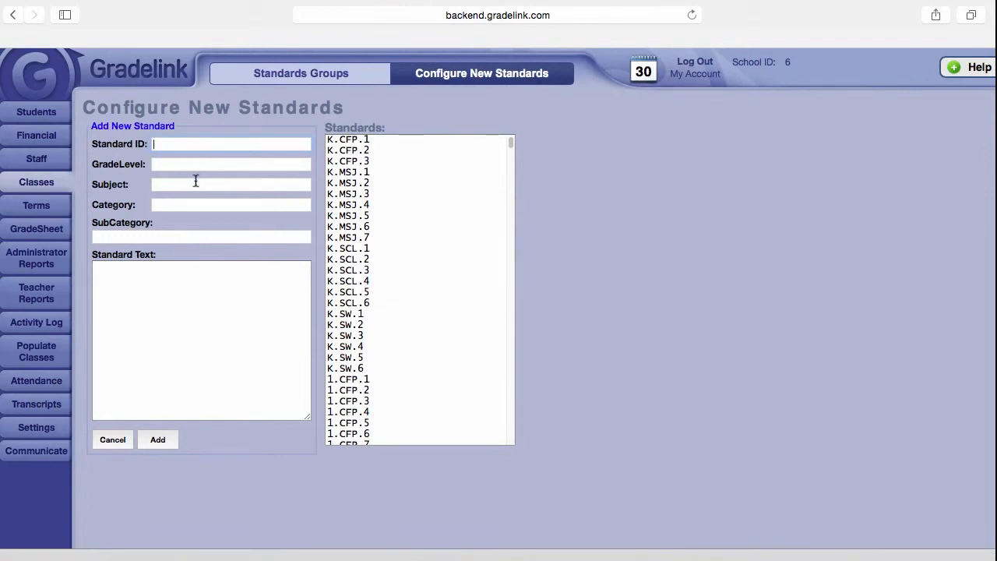
pyautogui.moveTo(206, 143)
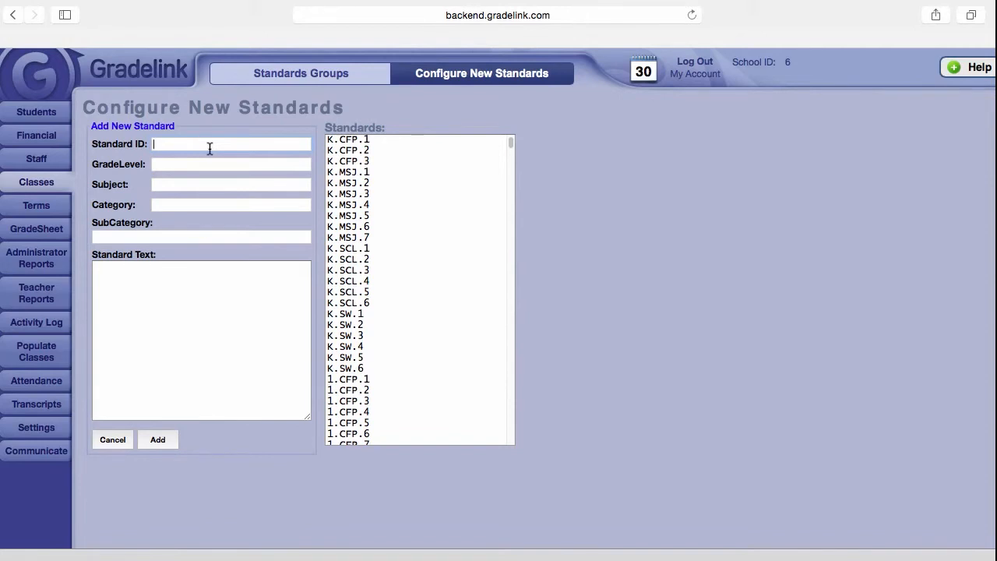
pyautogui.moveTo(251, 154)
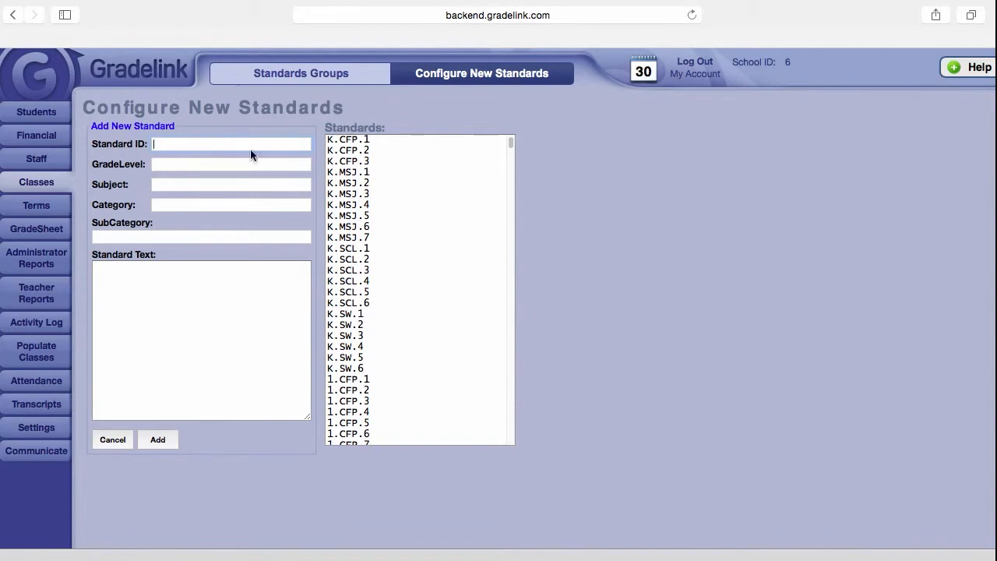
pyautogui.moveTo(470, 165)
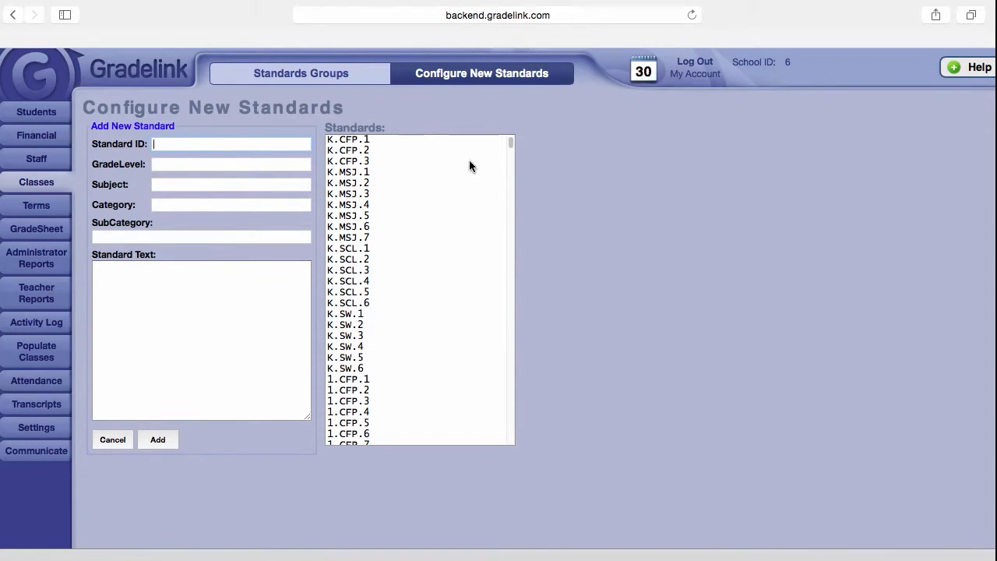
pyautogui.moveTo(698, 163)
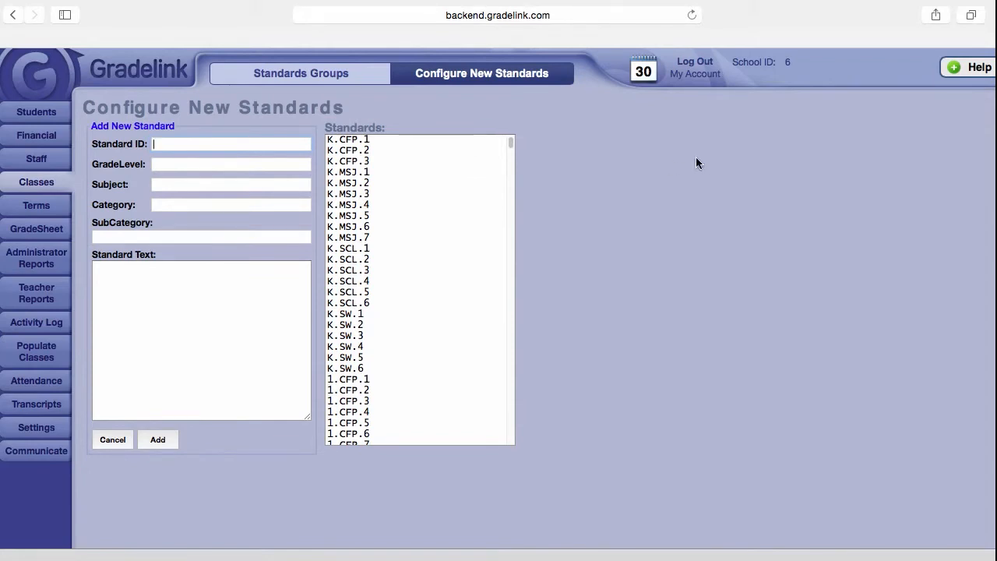
# Enter ID 948, grade 6, subject English, and Retention as category and subcategory.
pyautogui.write('9')
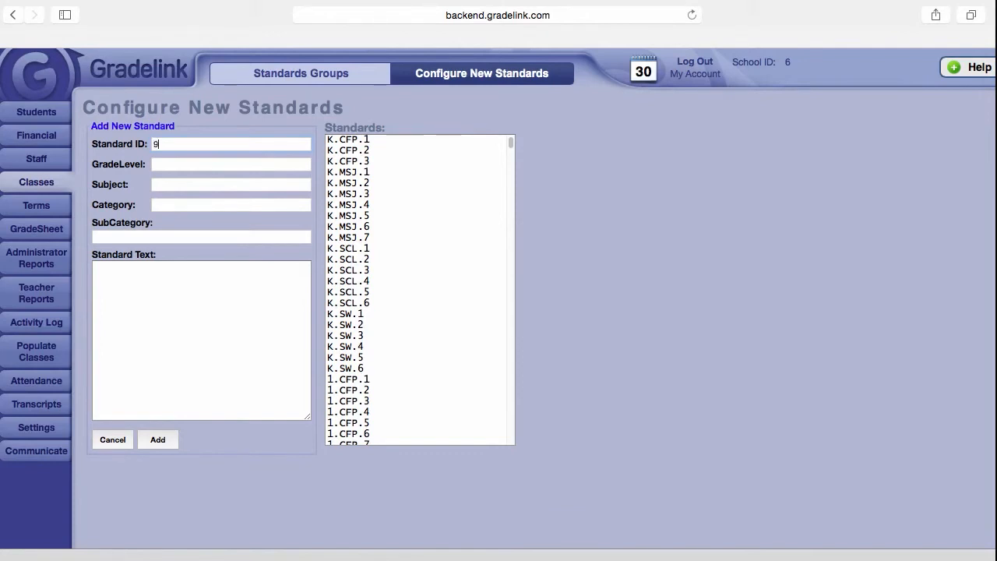
pyautogui.write('48')
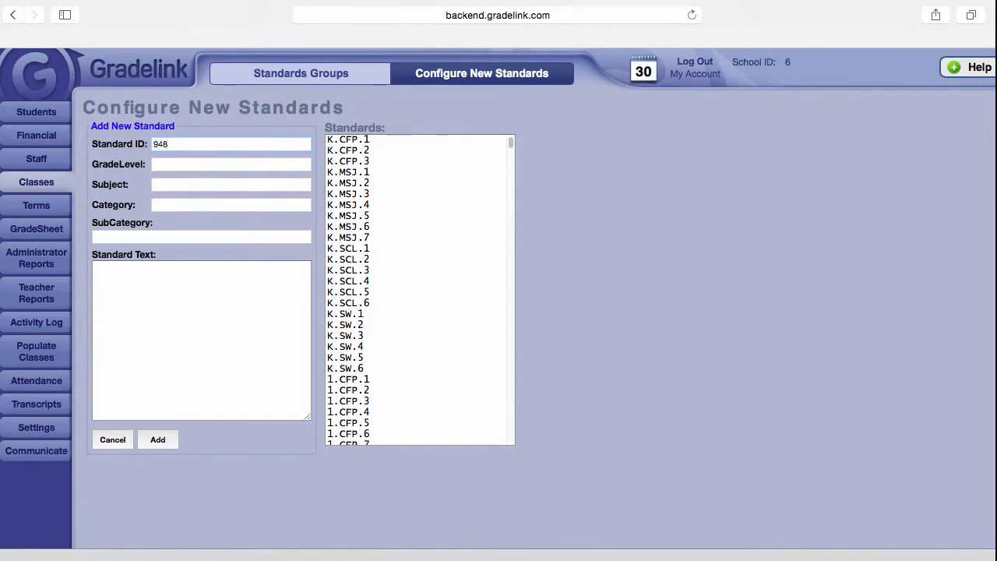
pyautogui.click(230, 164)
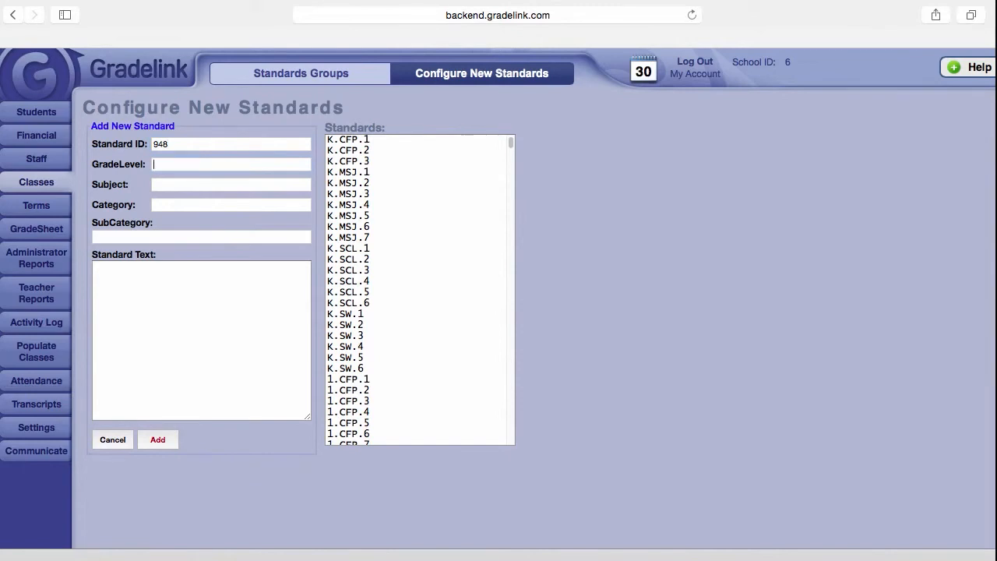
pyautogui.write('6')
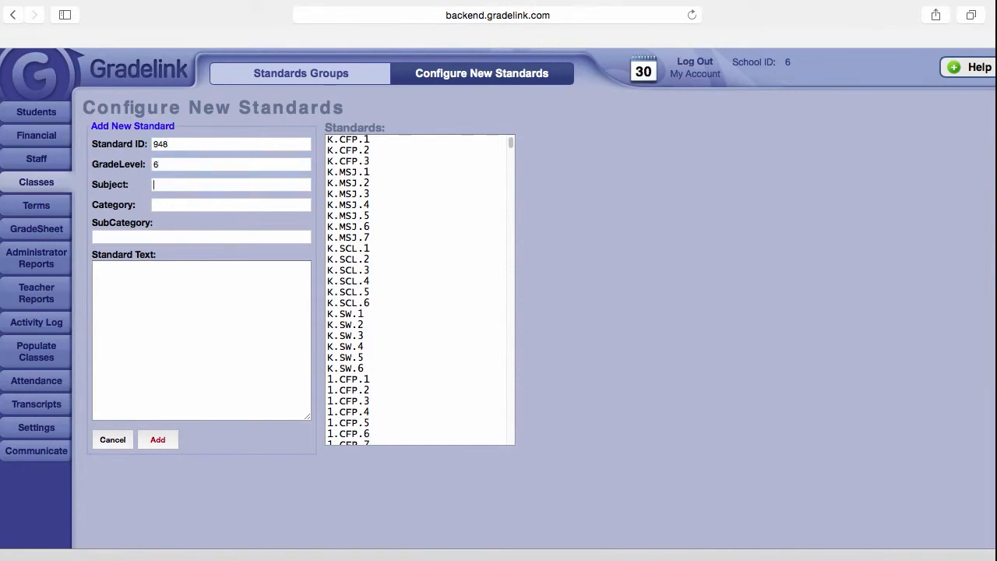
pyautogui.write('English')
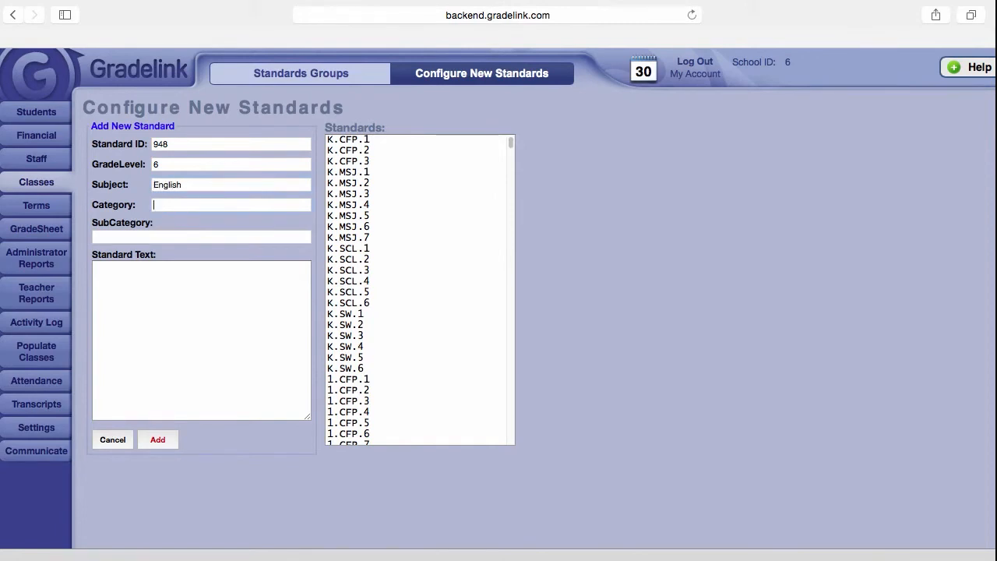
pyautogui.write('R')
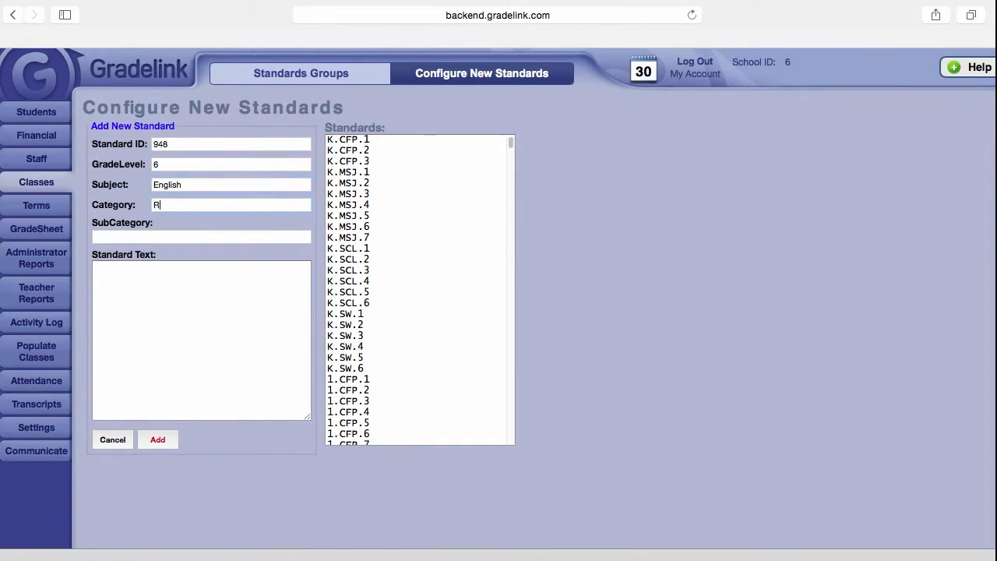
pyautogui.write('etention')
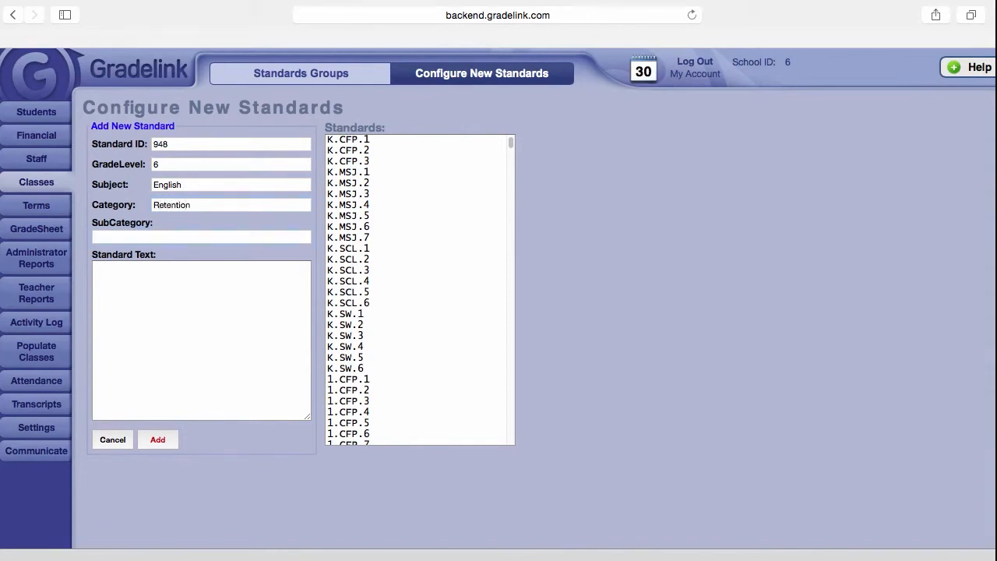
pyautogui.write('Retention')
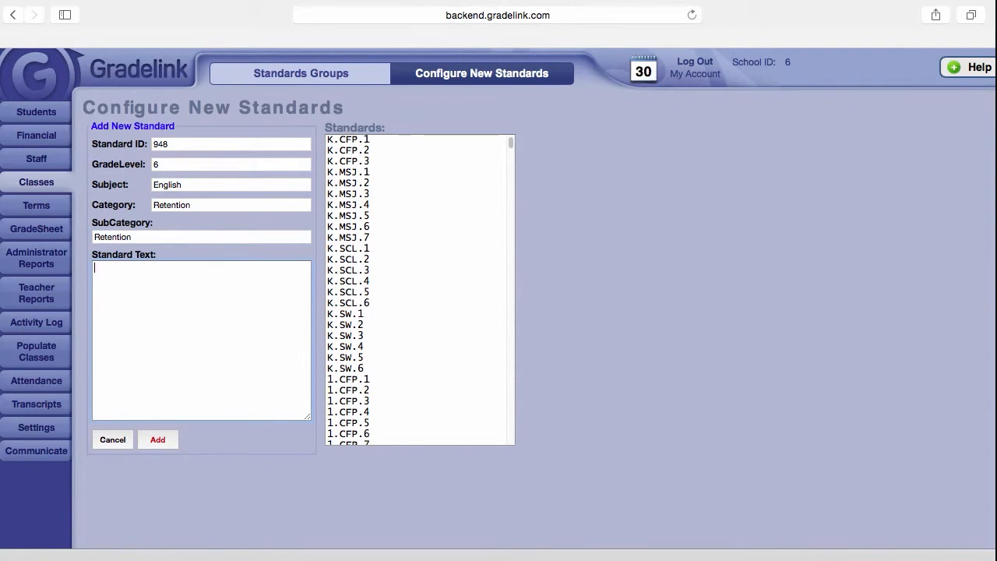
# Enter standard text 'Identify and use the literal and figurative meaning of words.'.
pyautogui.write('Iden')
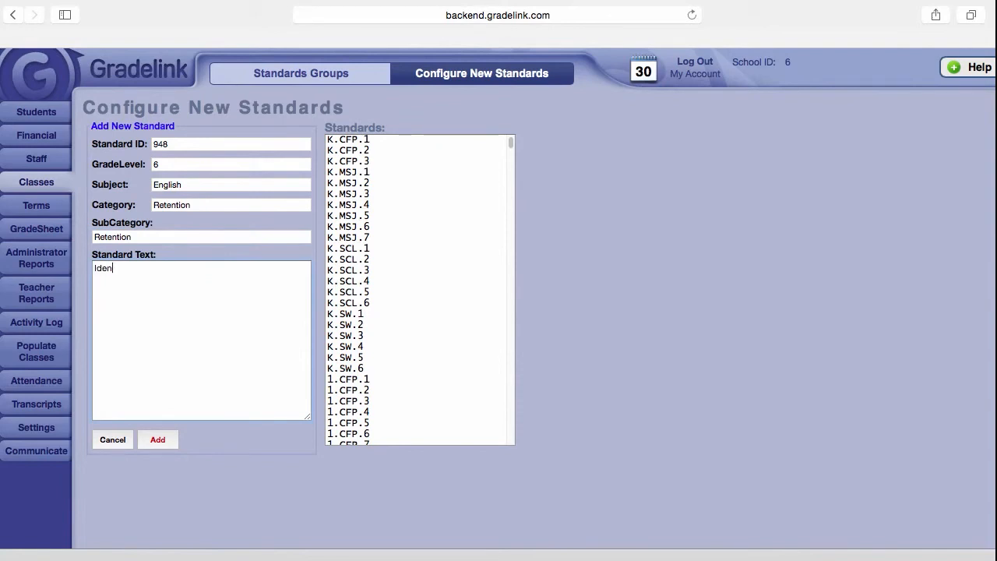
pyautogui.write('dentify and use the literal and figurative meaning of words')
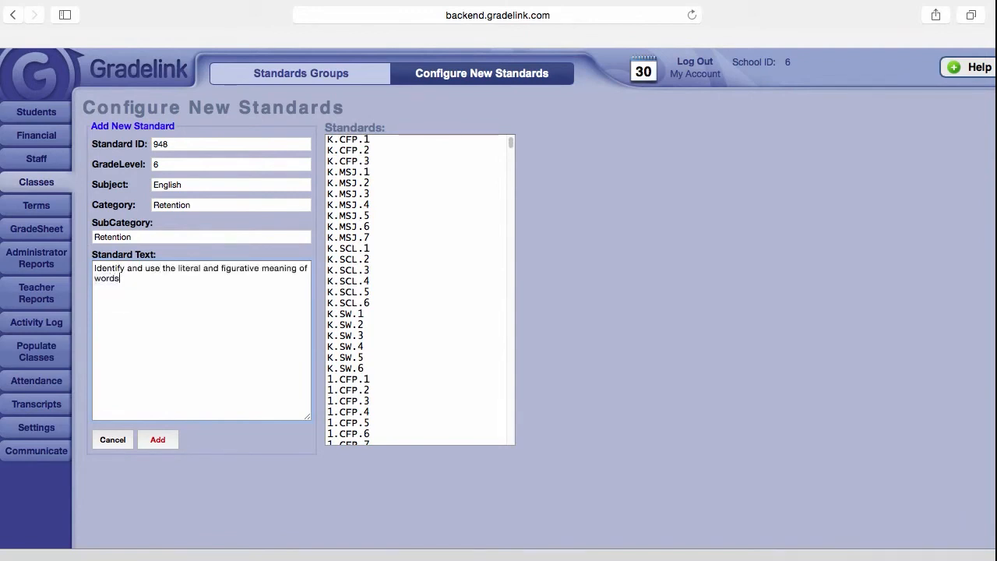
pyautogui.write('.')
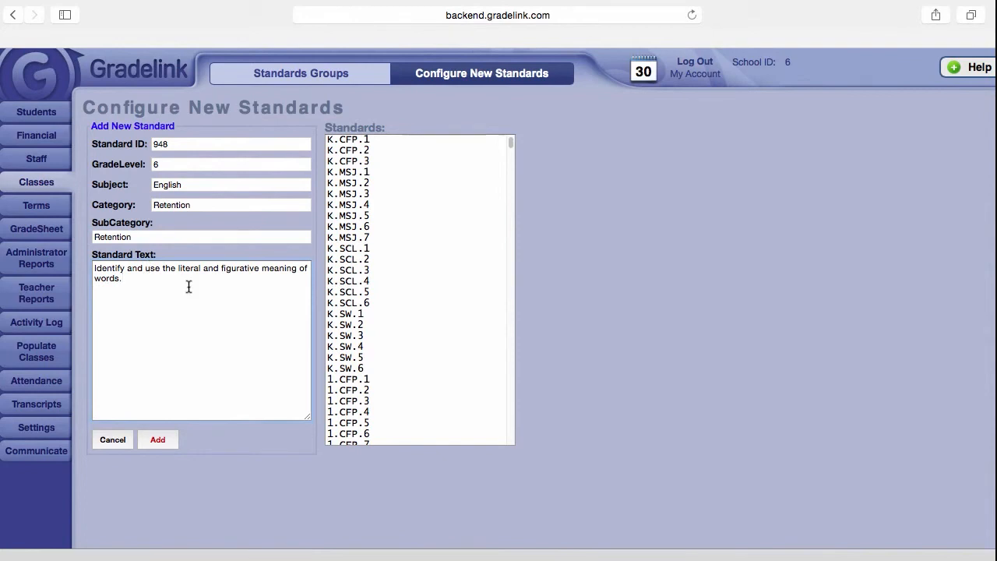
pyautogui.moveTo(226, 427)
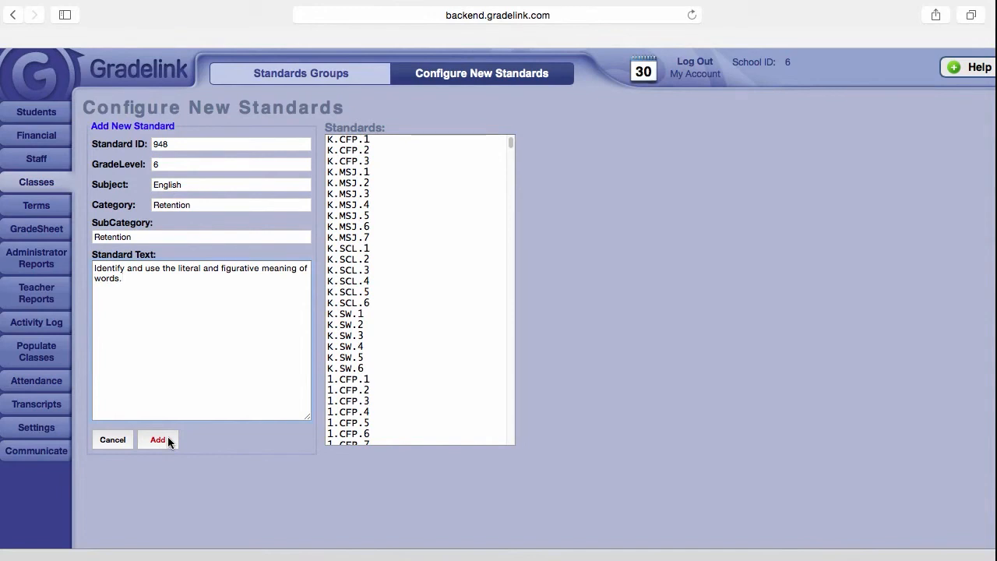
# Save standard 948 and reopen its entry at the bottom of the Standards list.
pyautogui.click(158, 439)
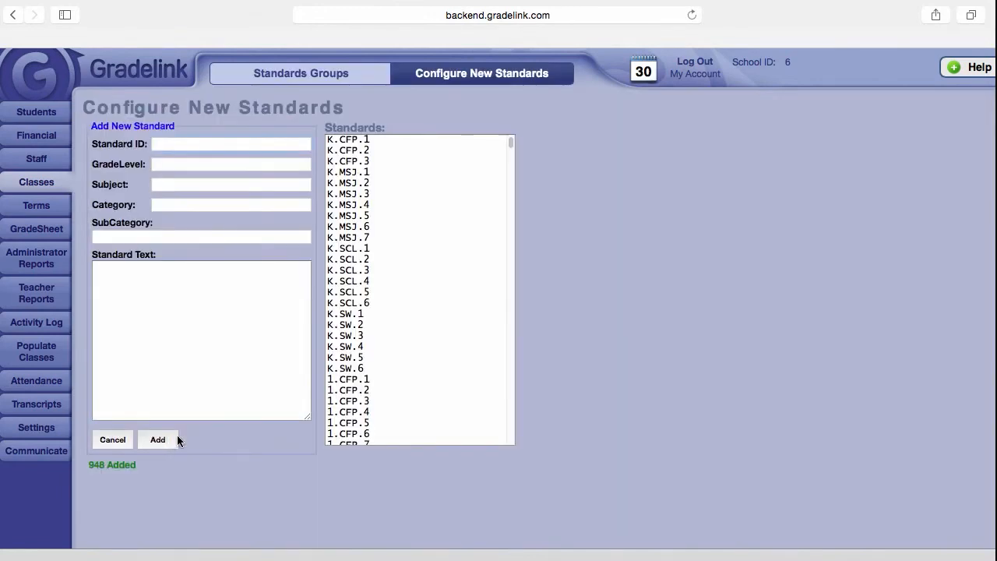
pyautogui.moveTo(511, 145)
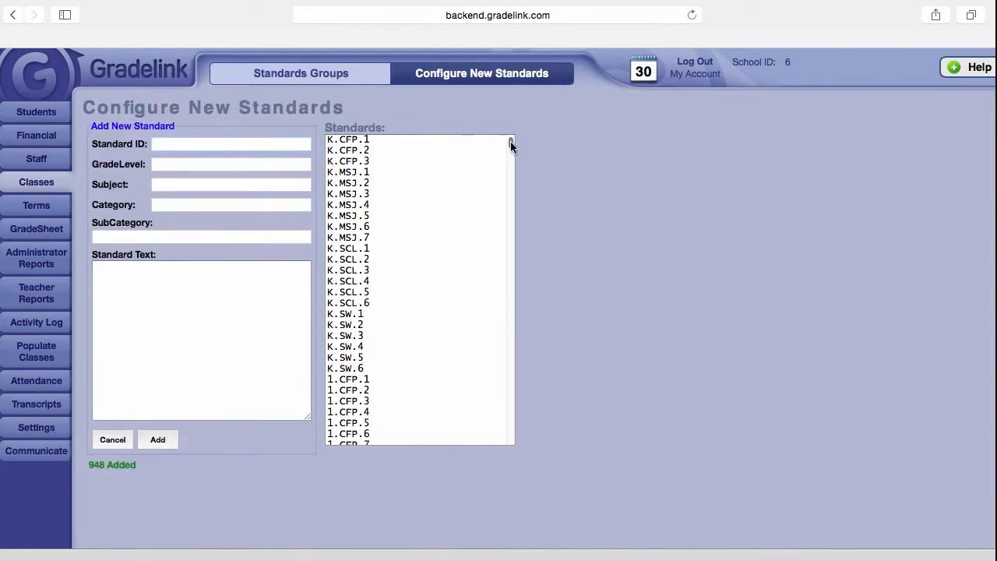
pyautogui.scroll(-3)
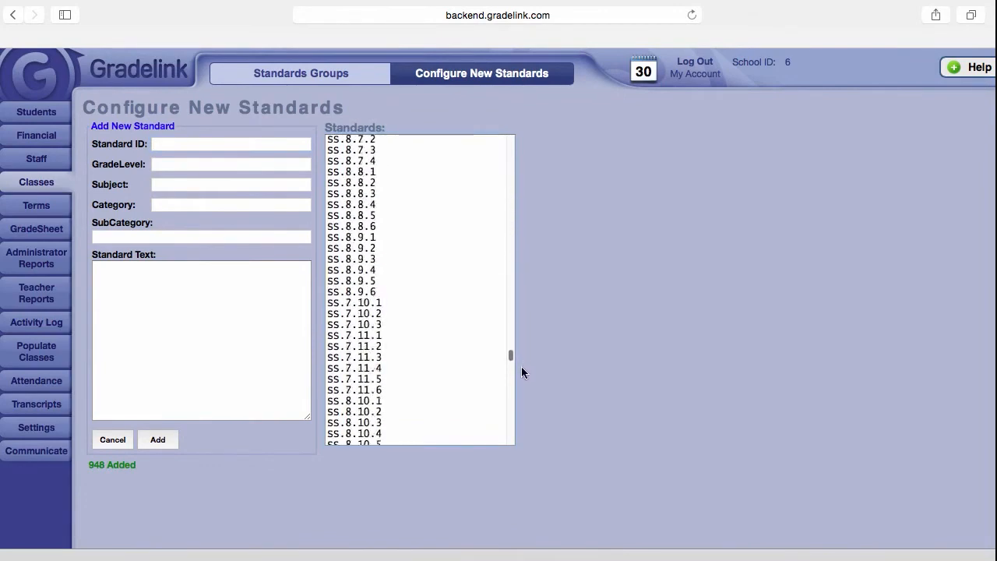
pyautogui.scroll(-3)
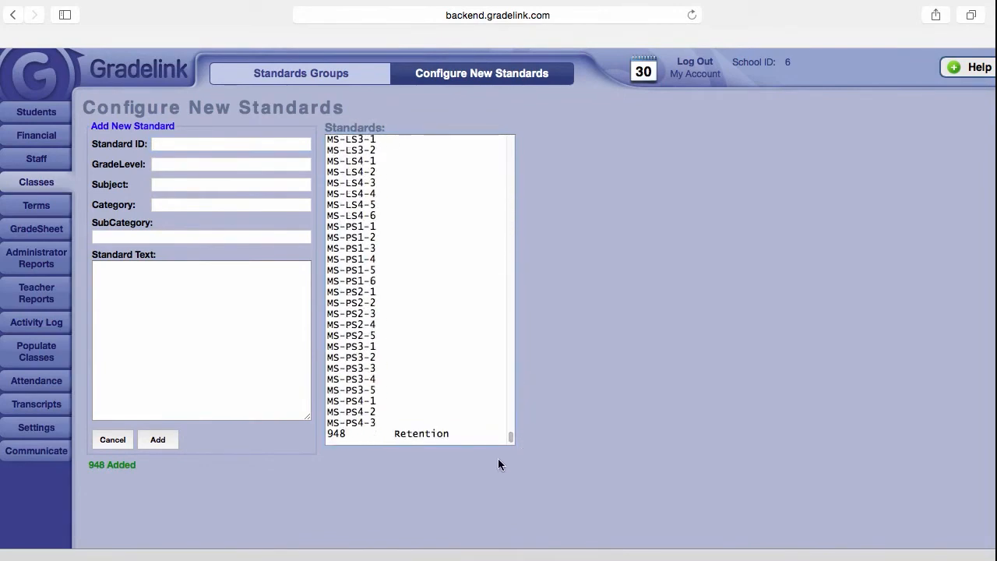
pyautogui.click(420, 433)
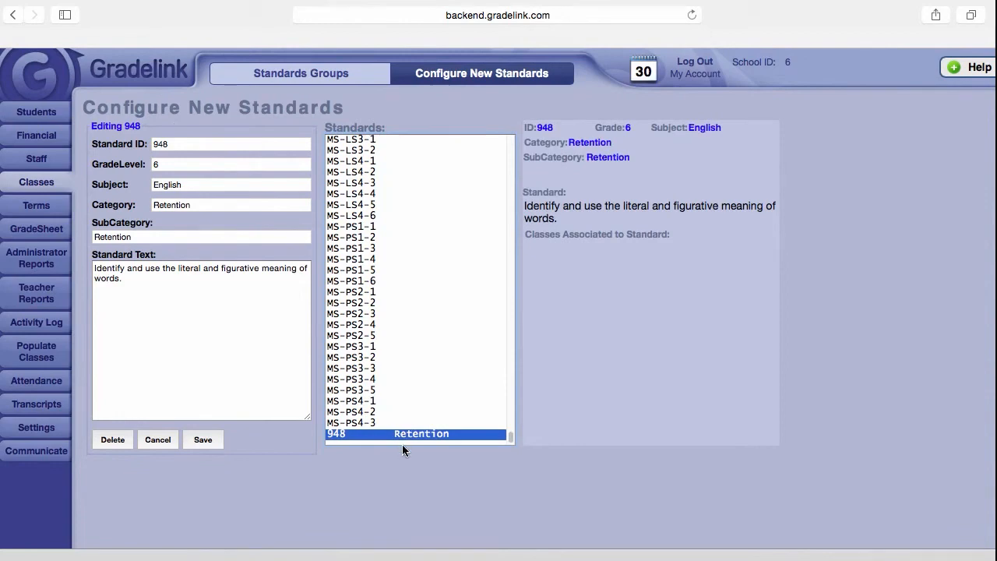
pyautogui.moveTo(246, 356)
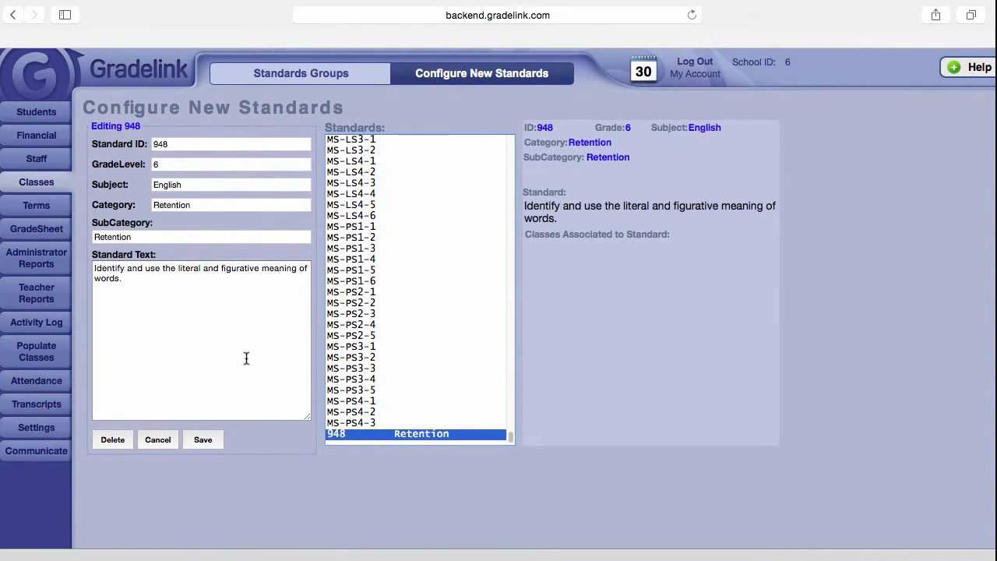